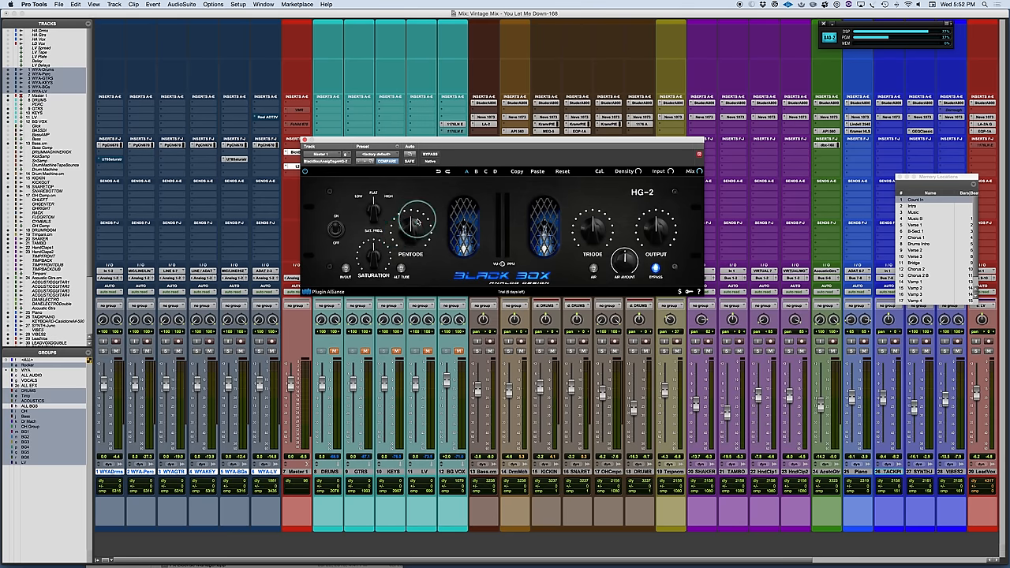
Step: Nudge the HG-2 front-panel knobs and check the calibration level selector
drag(415, 221, 418, 229)
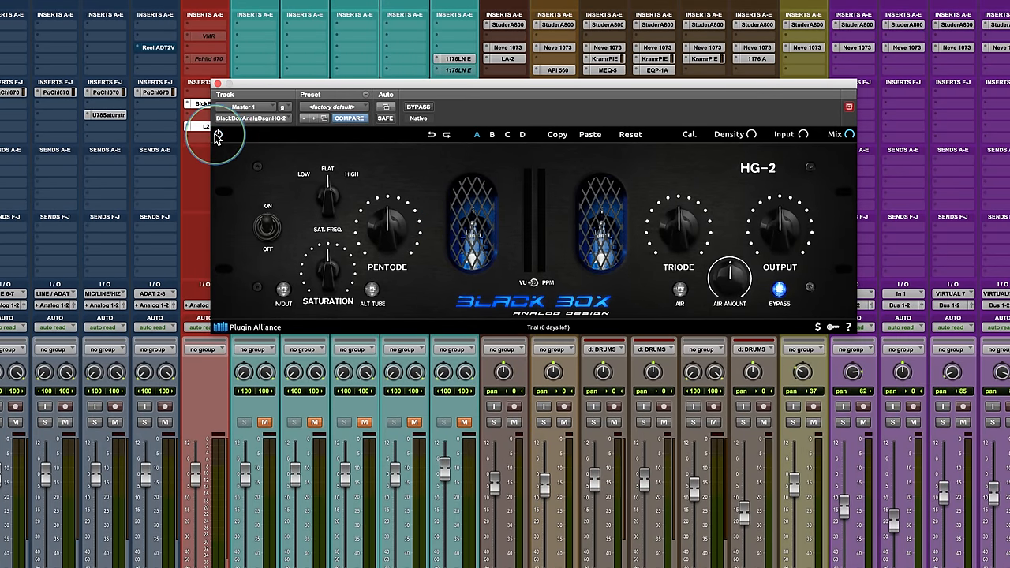
mouse_move(527, 138)
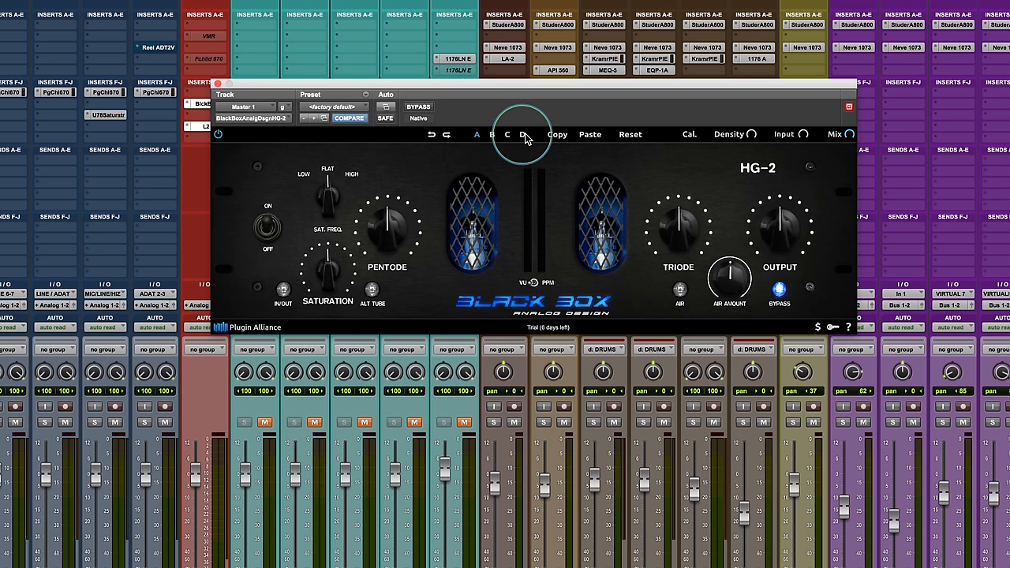
mouse_move(642, 140)
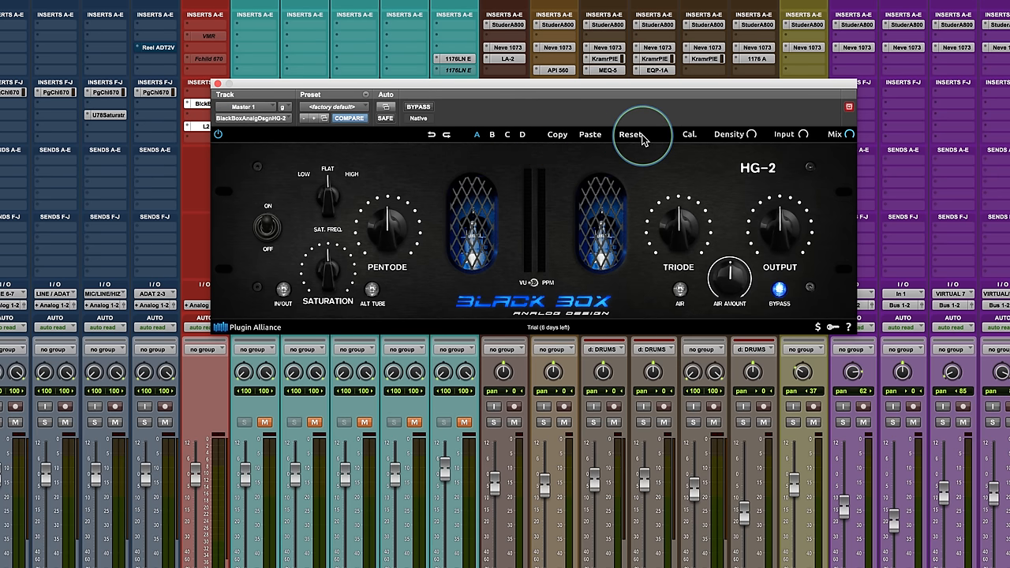
mouse_move(689, 139)
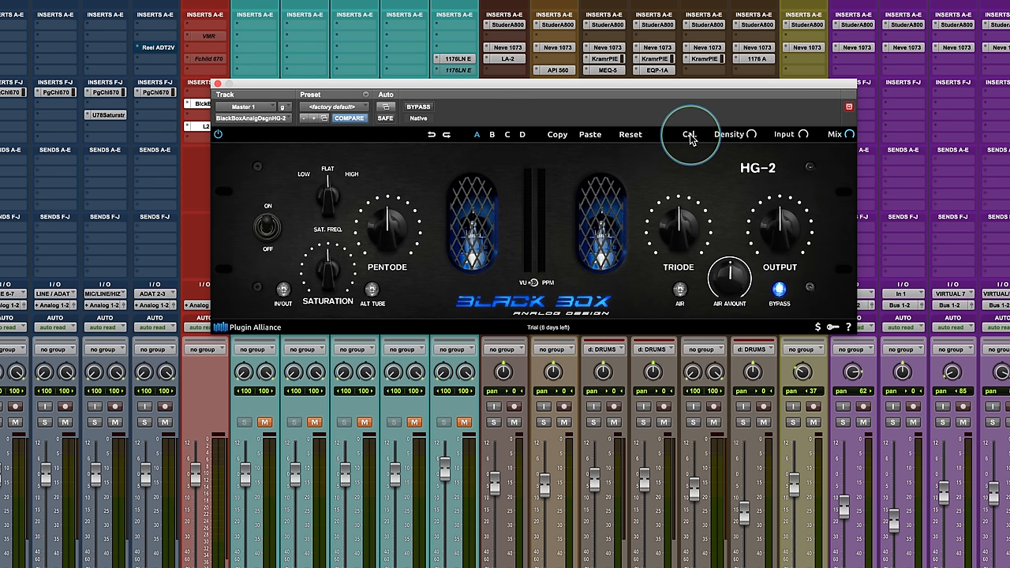
mouse_move(852, 138)
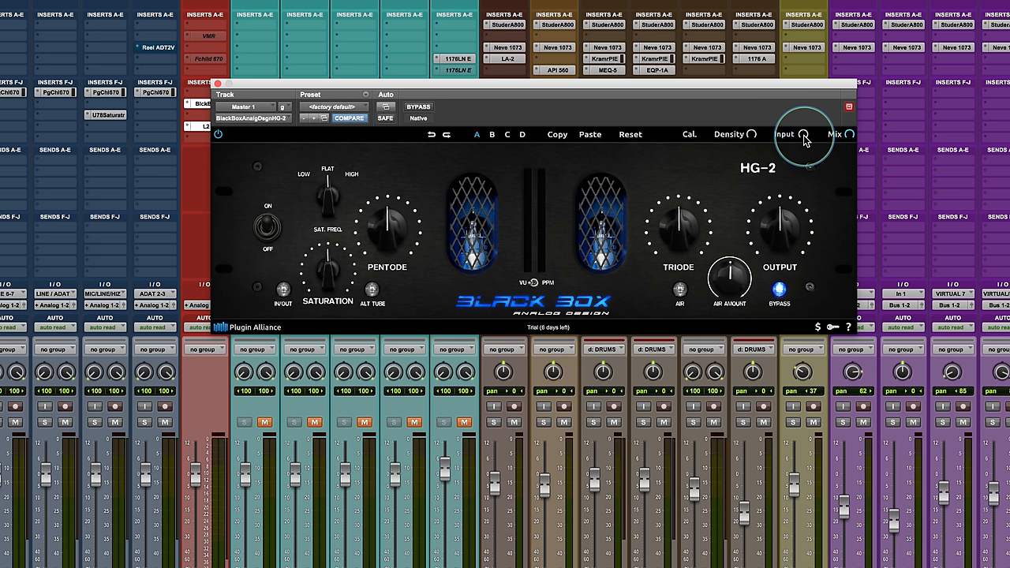
mouse_move(272, 213)
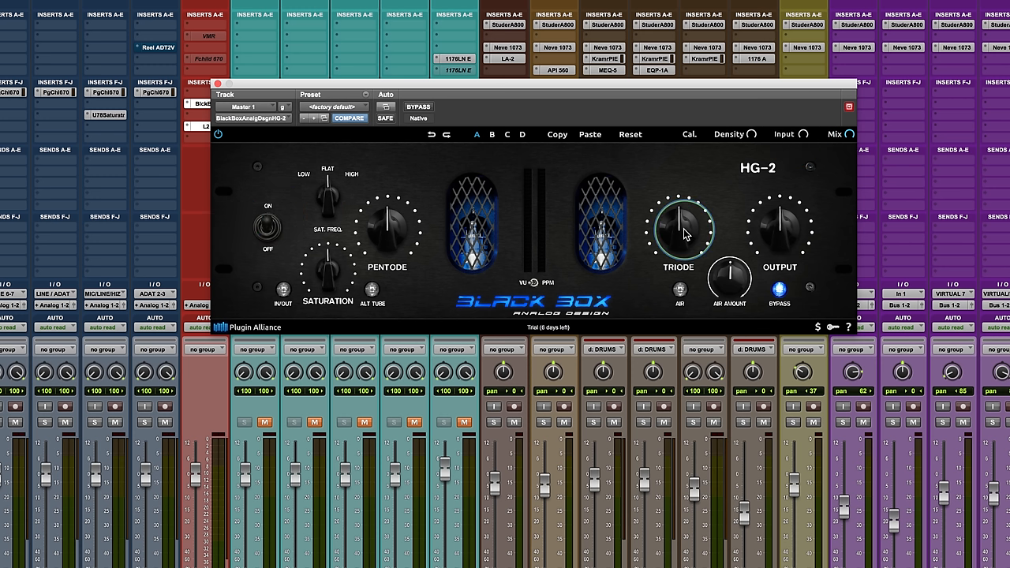
mouse_move(384, 217)
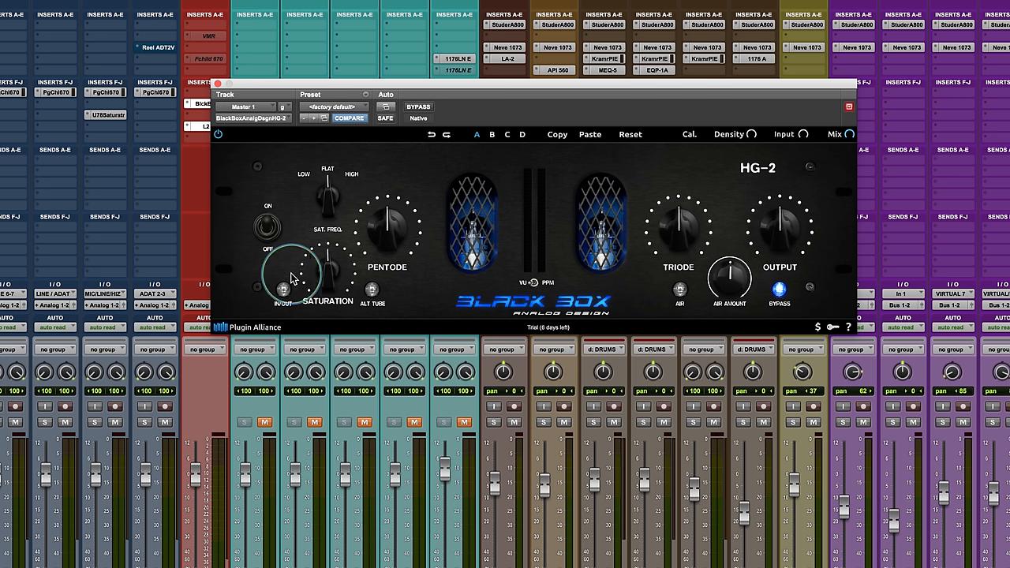
drag(284, 284, 320, 276)
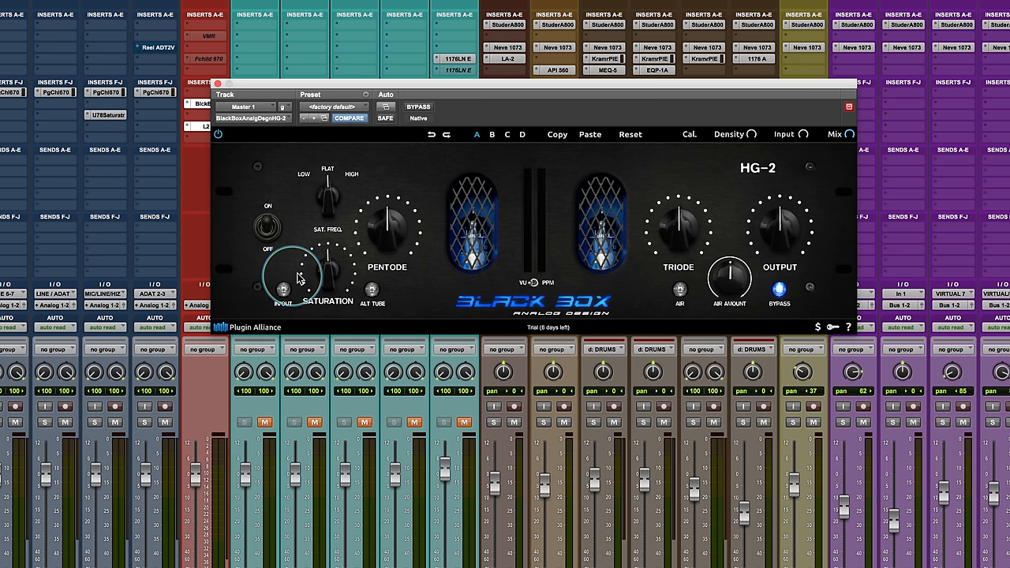
mouse_move(597, 179)
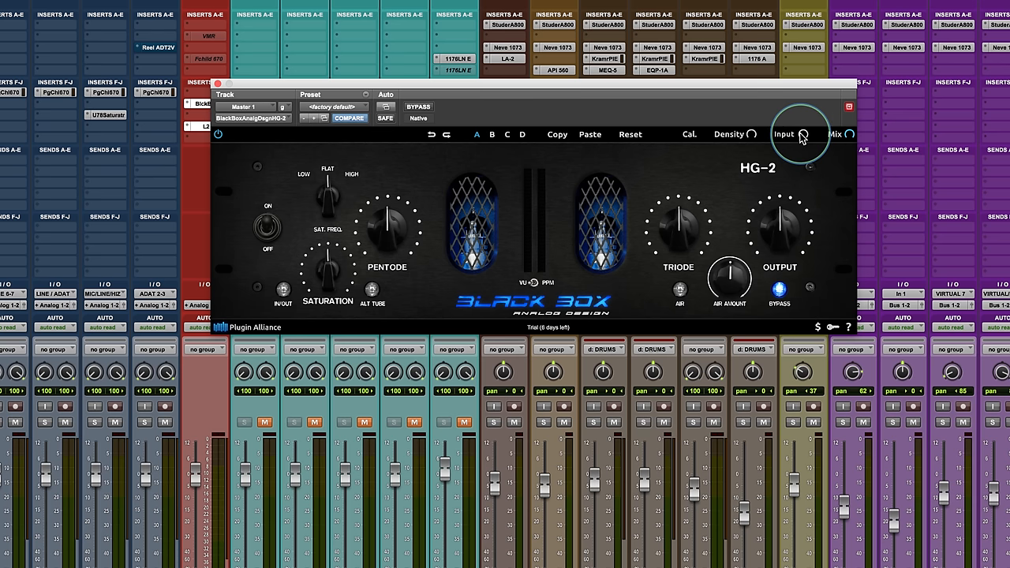
mouse_move(674, 240)
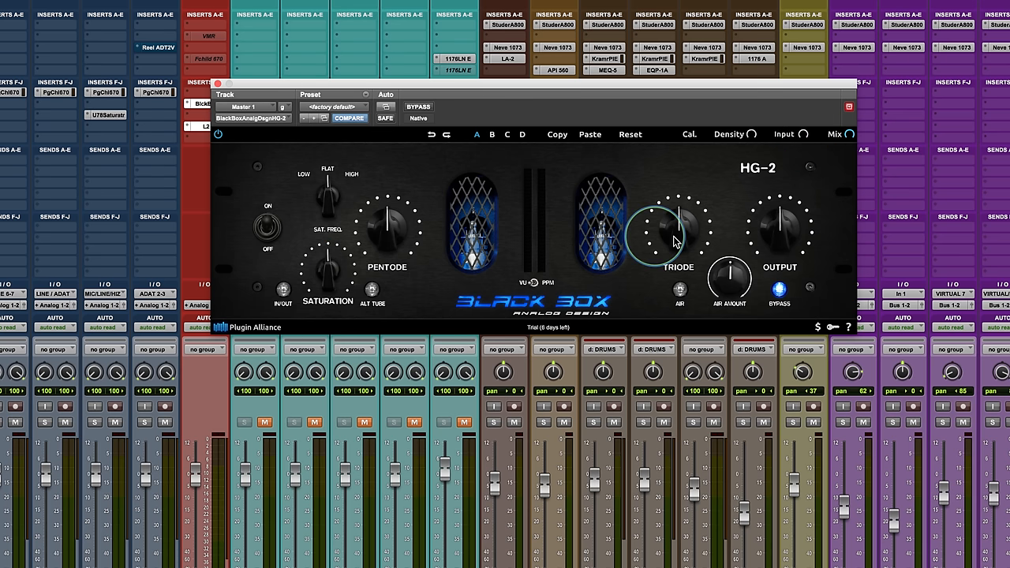
drag(674, 237, 657, 251)
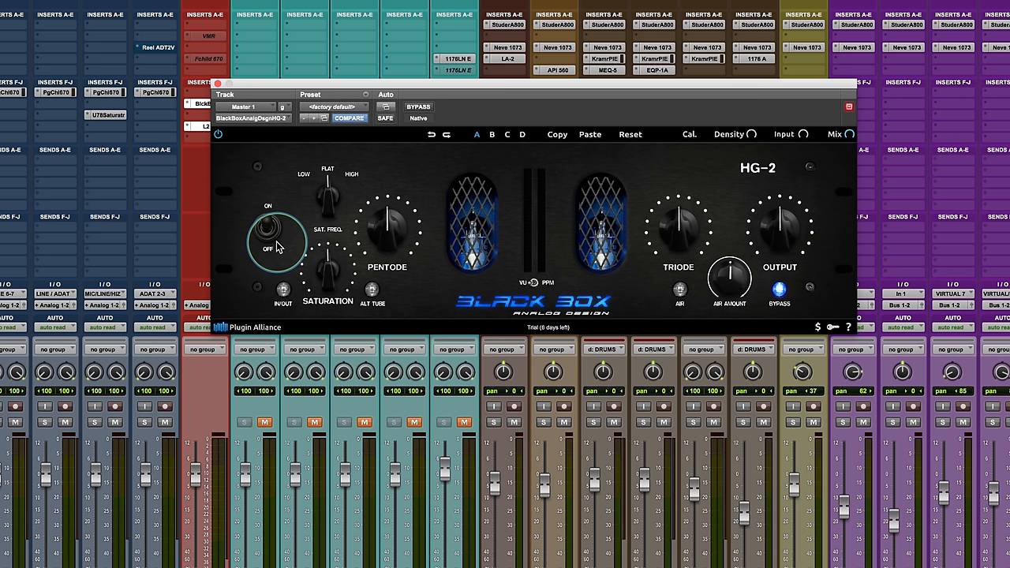
mouse_move(755, 134)
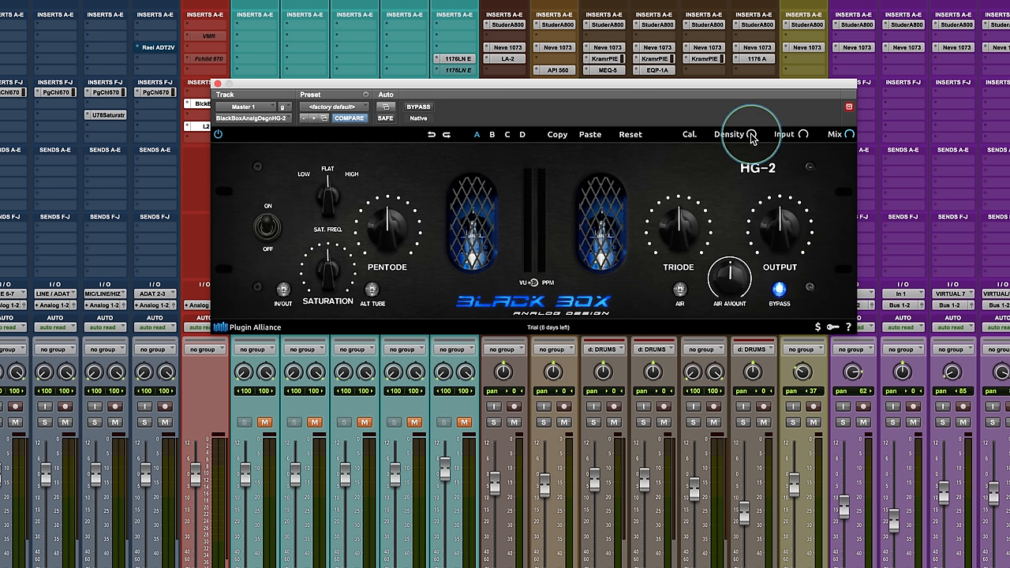
mouse_move(680, 155)
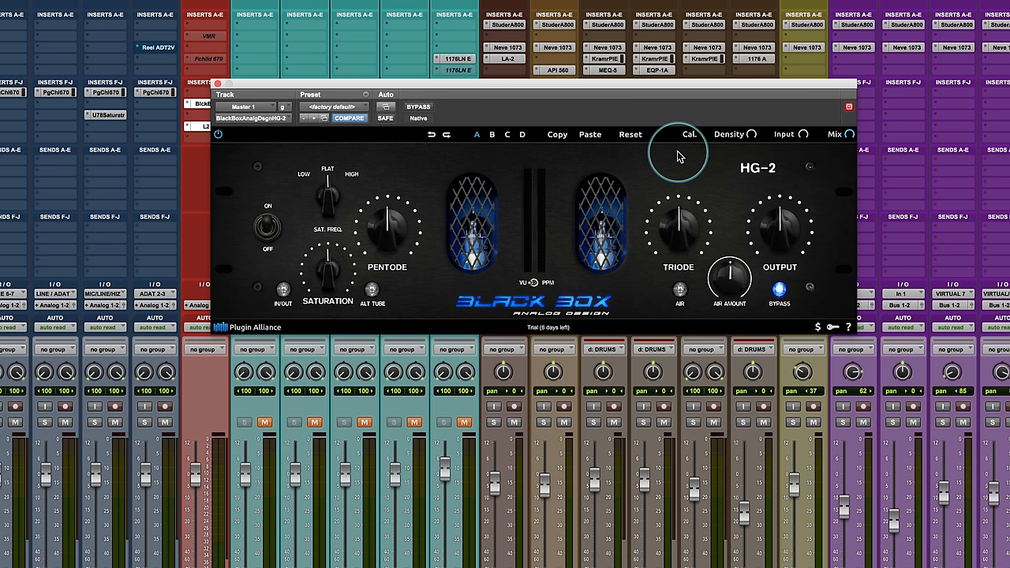
click(689, 133)
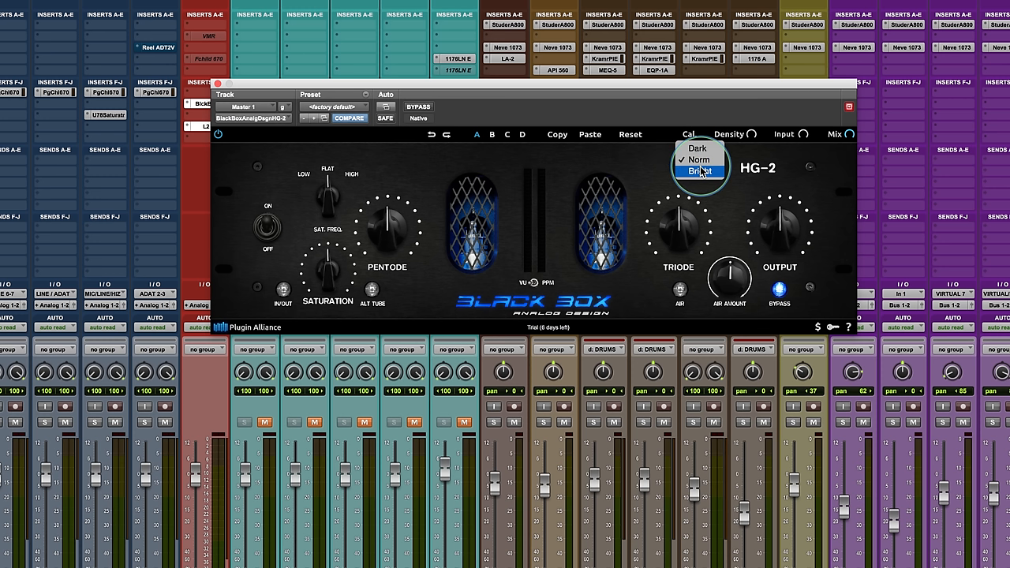
mouse_move(699, 171)
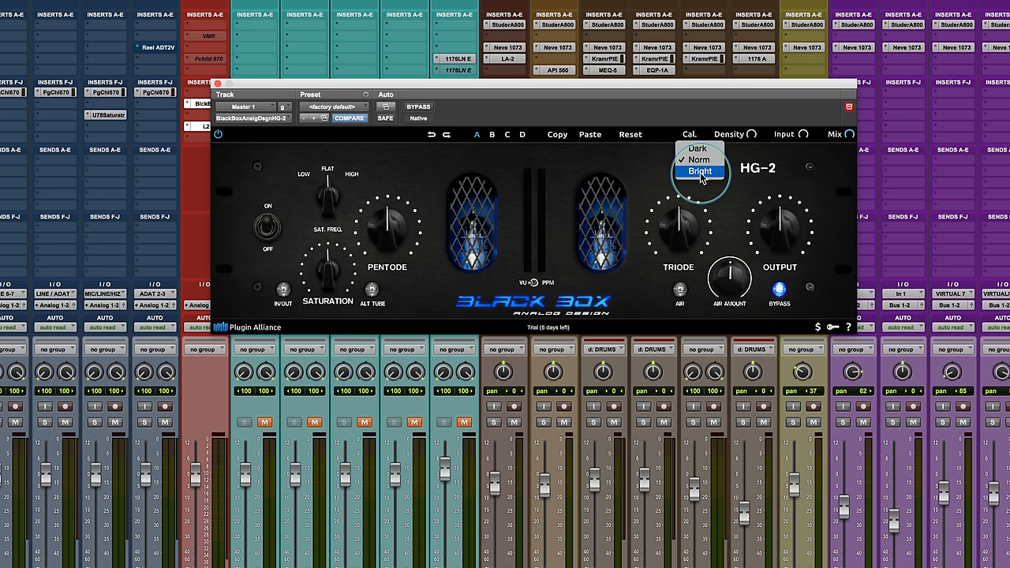
mouse_move(670, 109)
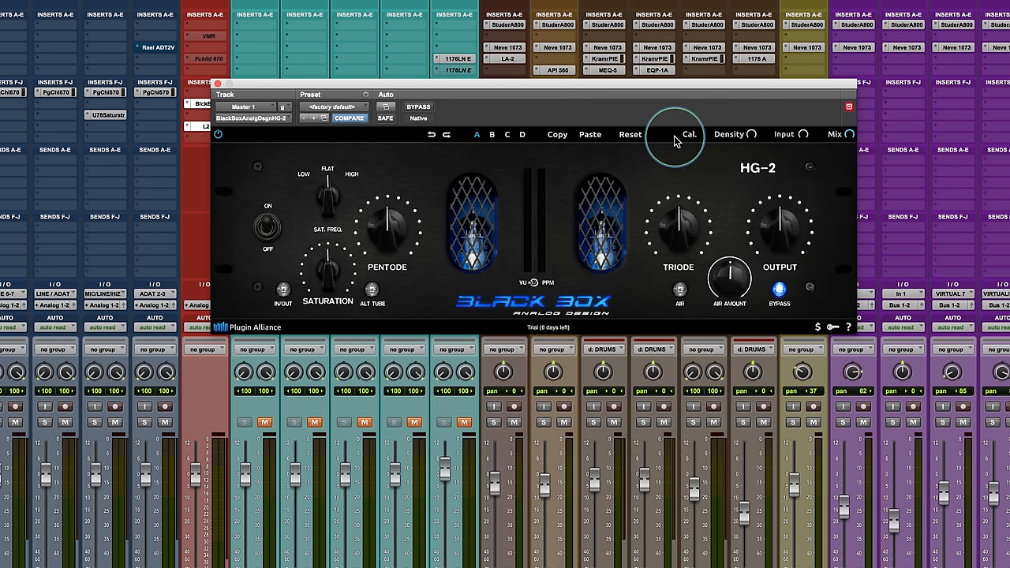
mouse_move(823, 146)
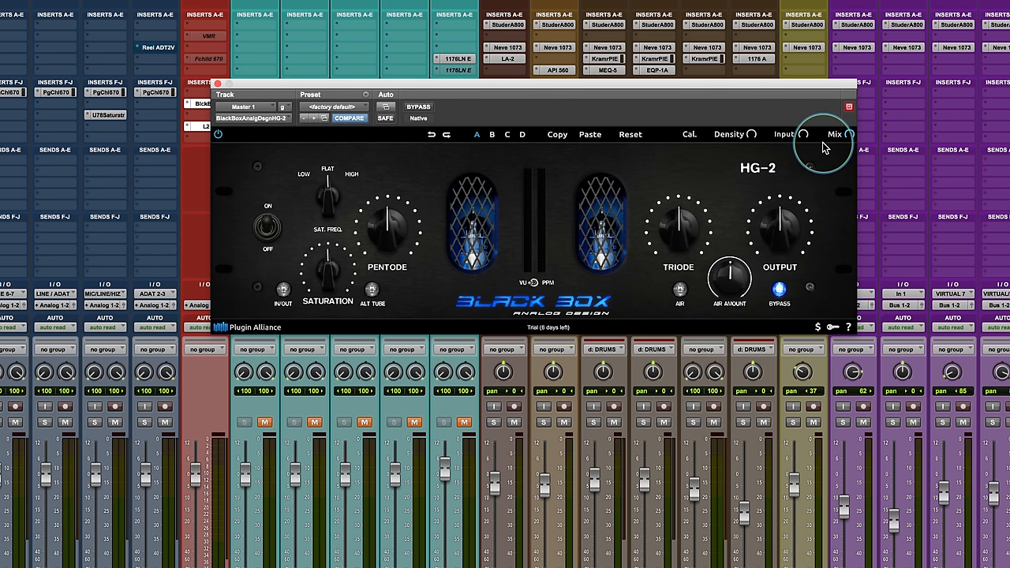
mouse_move(840, 142)
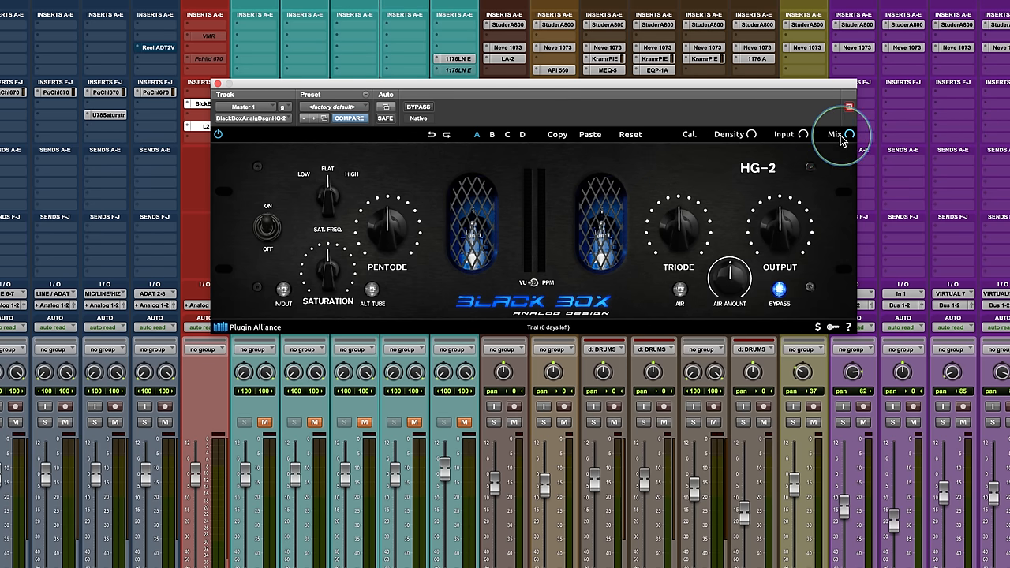
mouse_move(386, 248)
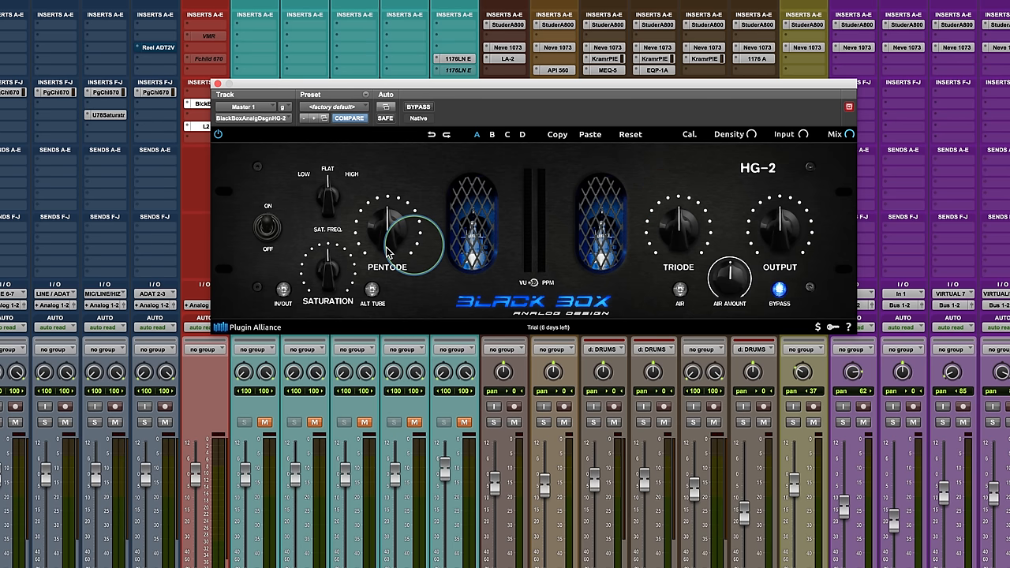
Step: Switch the HG-2 off and back on, then disengage its Bypass so it processes again
click(266, 224)
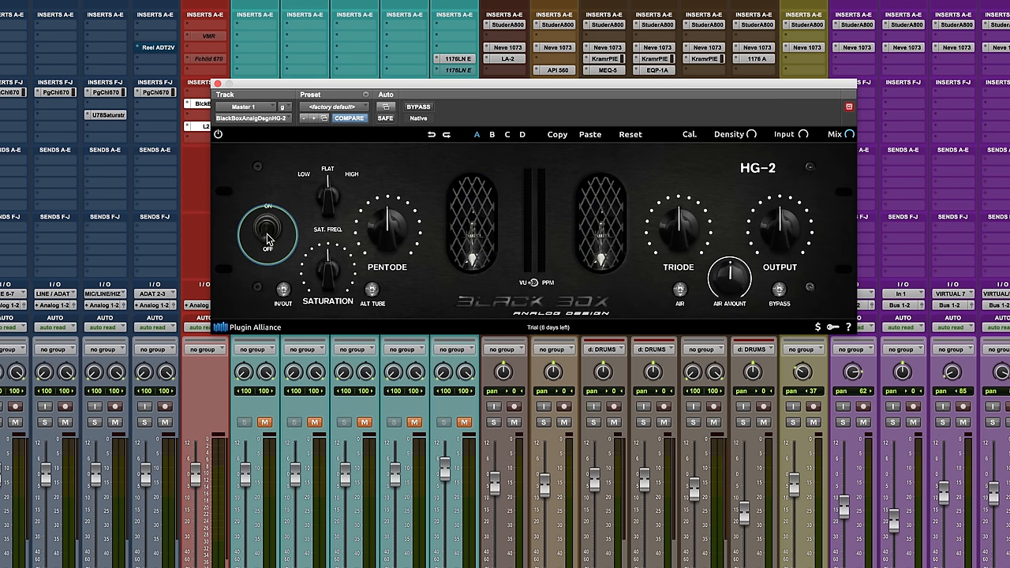
click(267, 221)
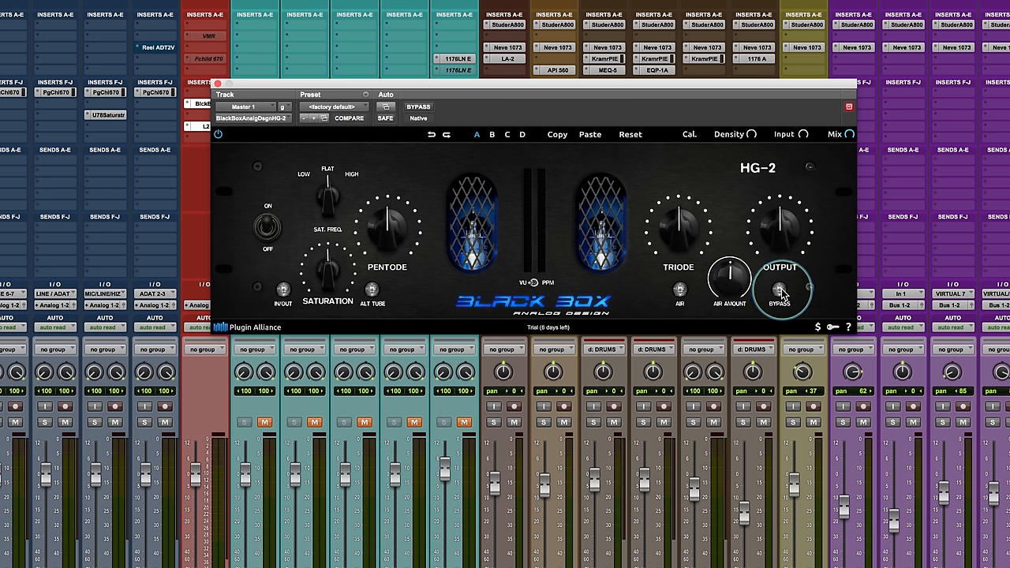
mouse_move(571, 259)
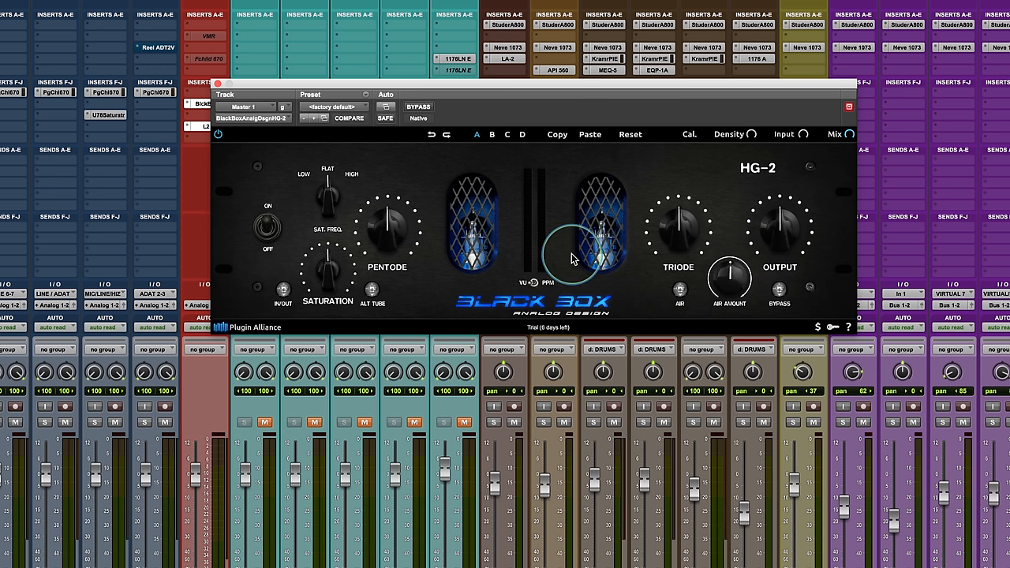
click(780, 290)
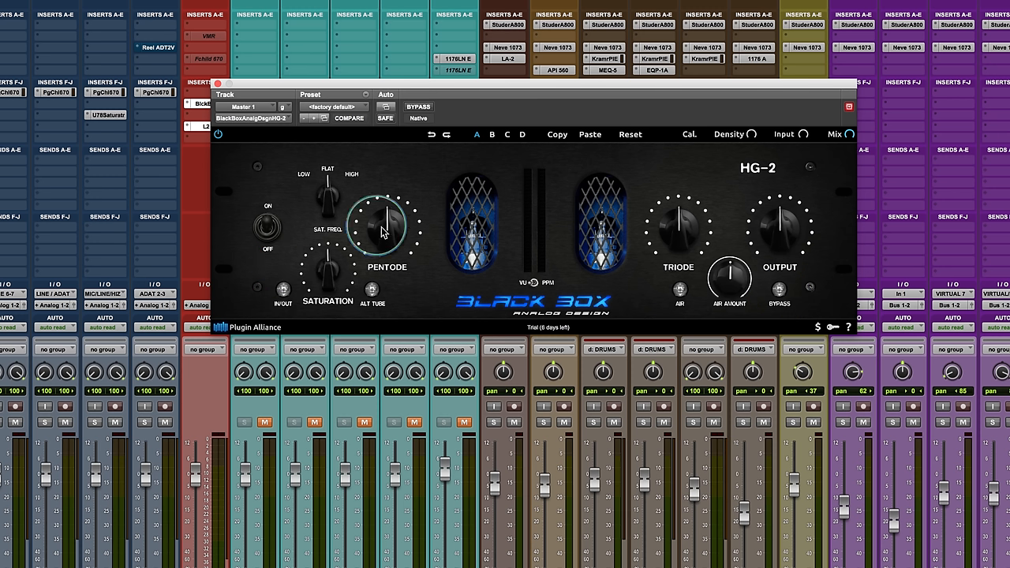
drag(378, 229, 387, 213)
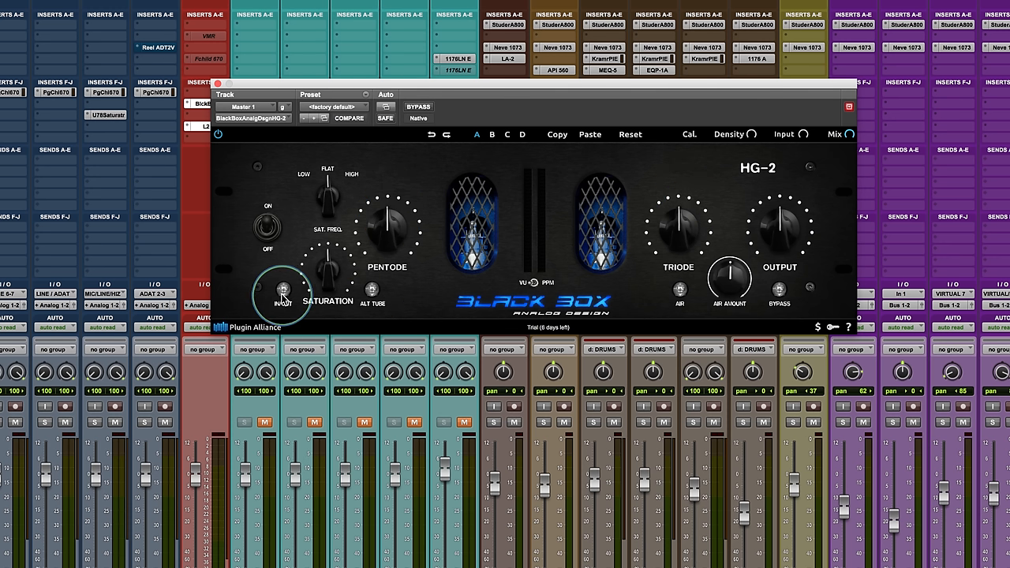
click(282, 291)
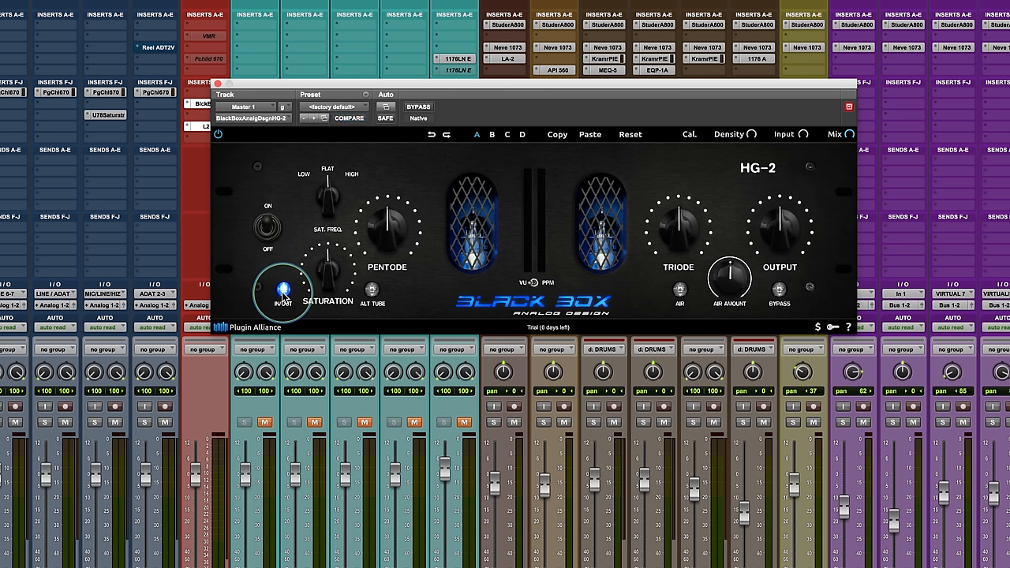
click(372, 289)
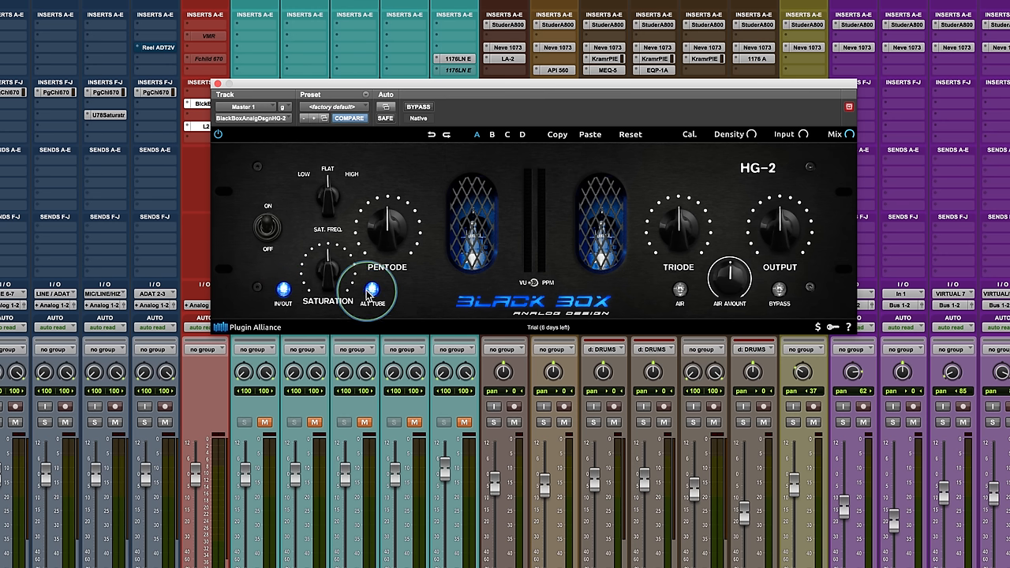
mouse_move(326, 198)
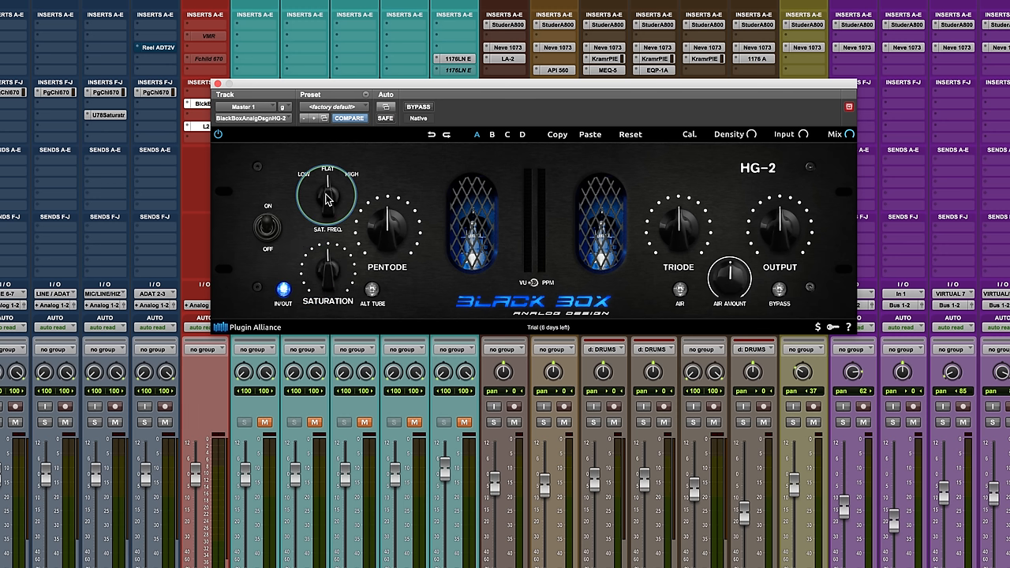
drag(325, 198, 327, 186)
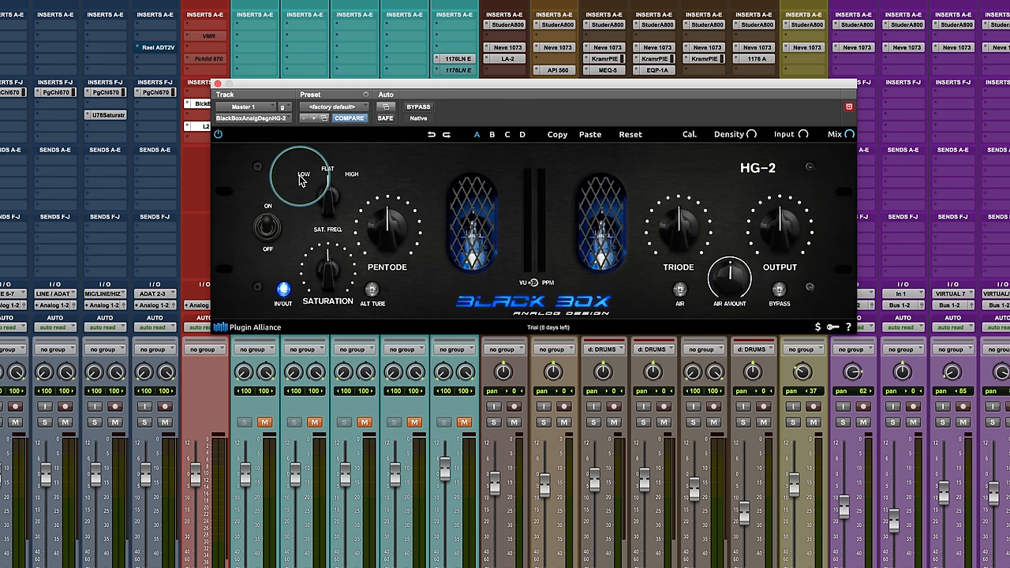
drag(299, 180, 314, 284)
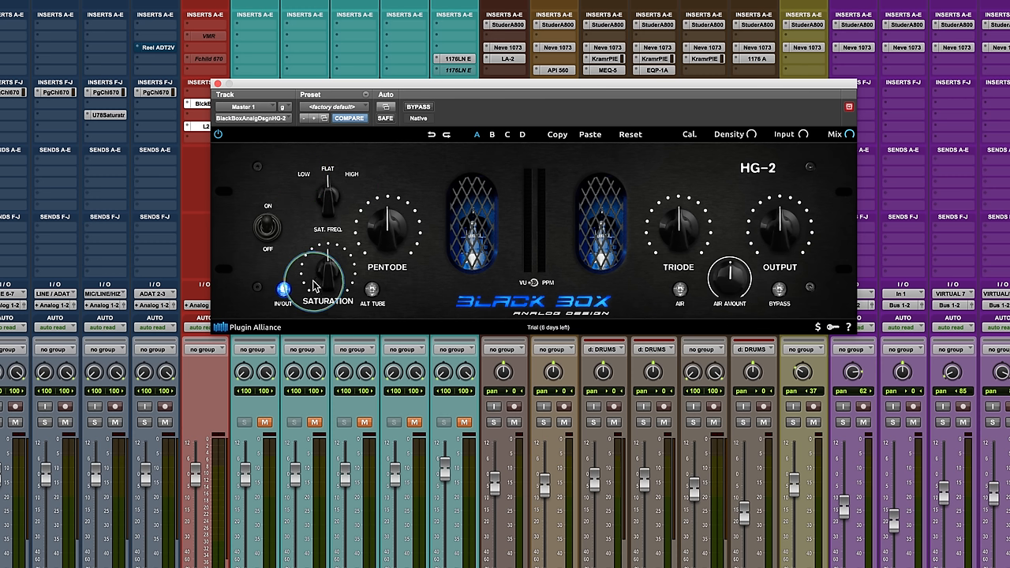
mouse_move(304, 177)
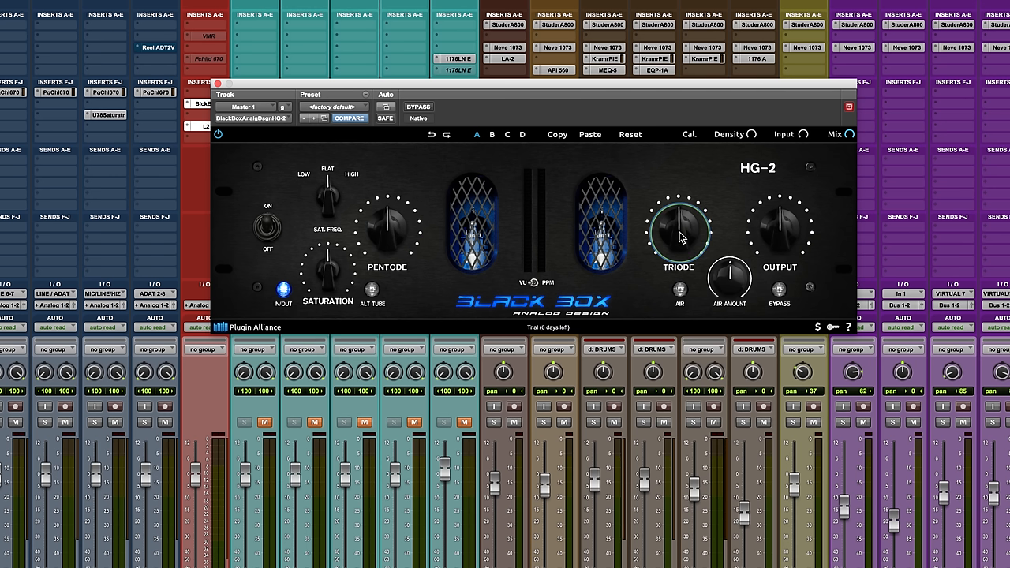
mouse_move(729, 278)
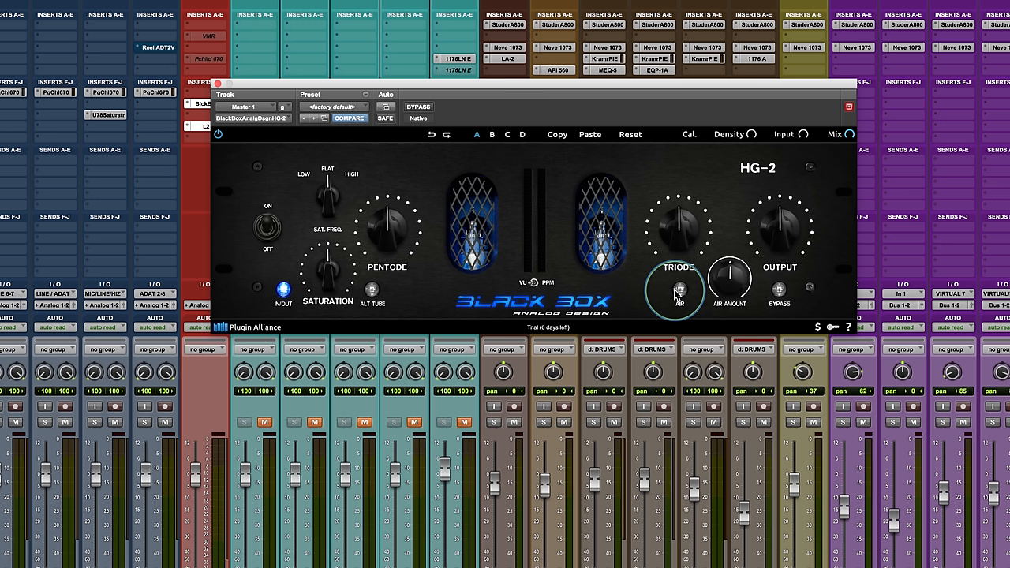
mouse_move(769, 231)
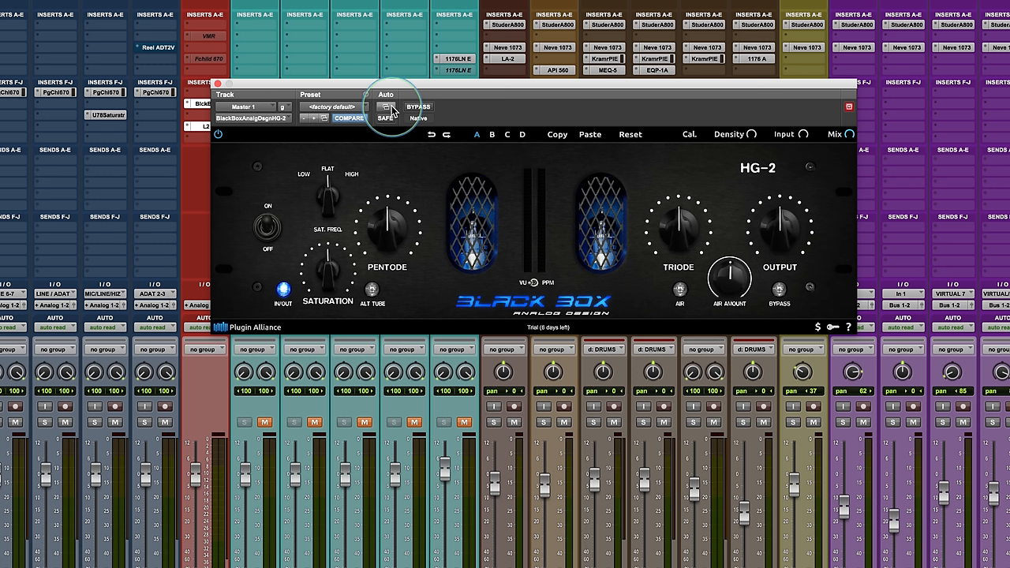
mouse_move(343, 209)
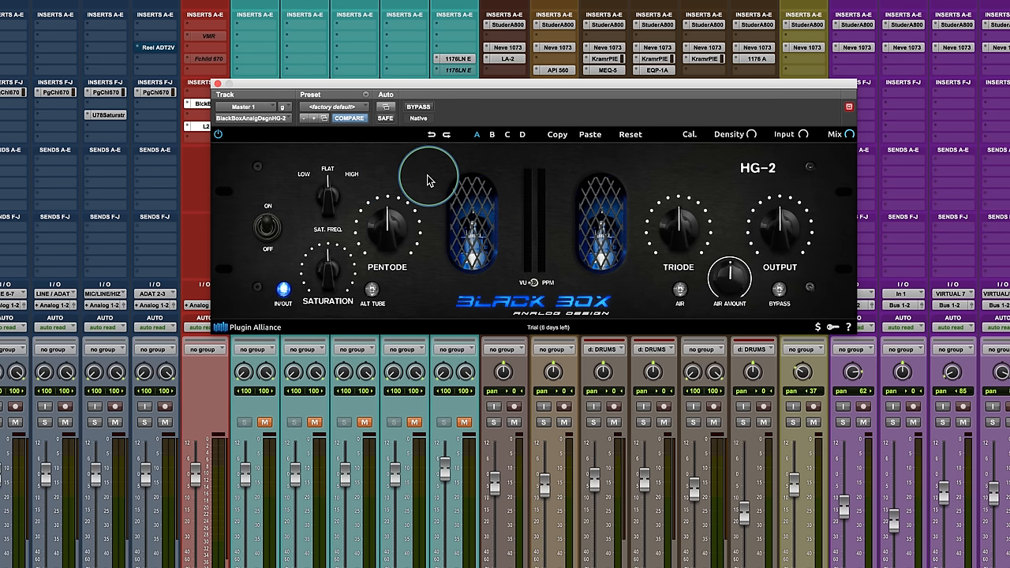
mouse_move(428, 174)
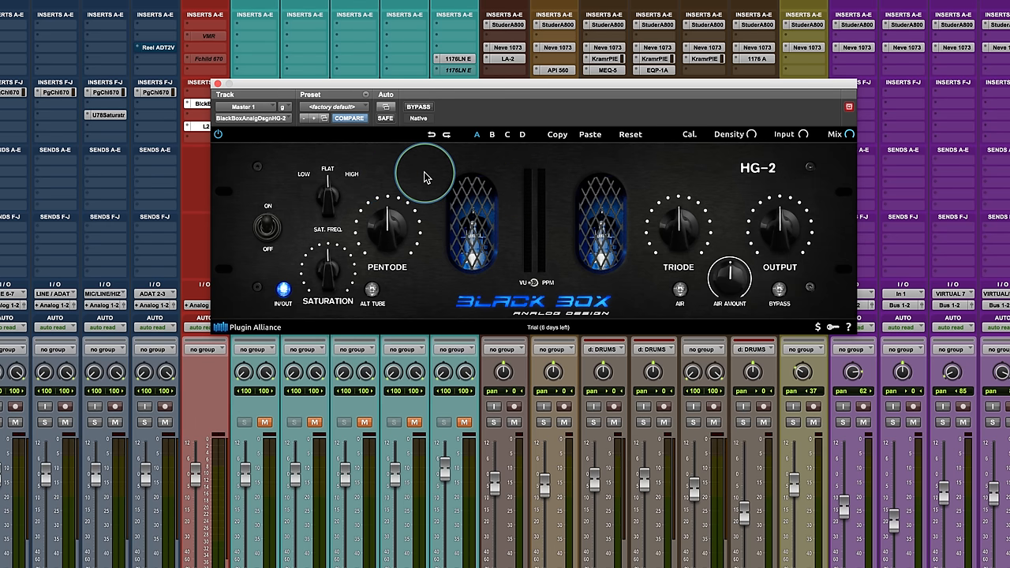
mouse_move(418, 106)
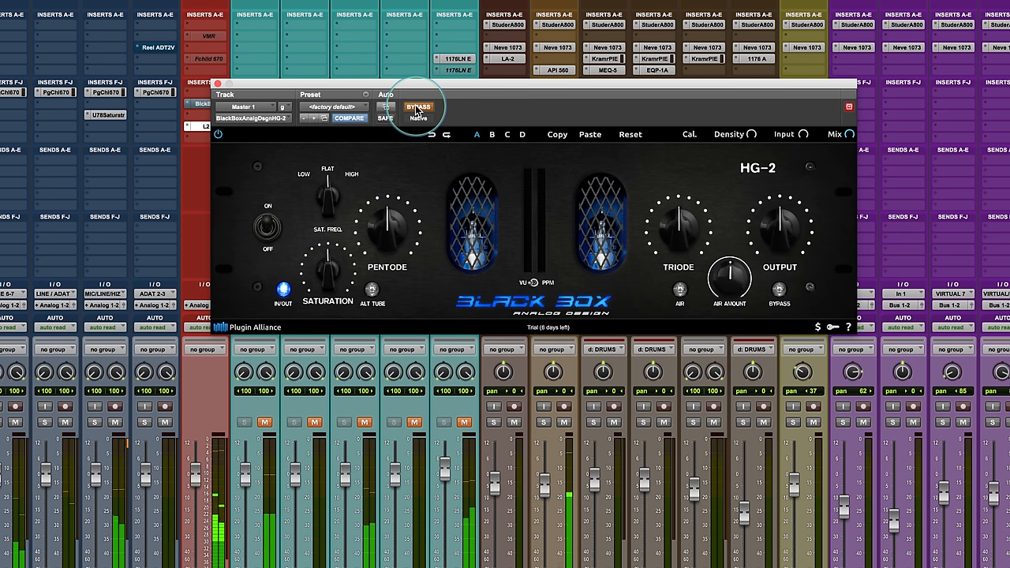
Step: Compare the mix with HG-2 bypassed and active, then lower the Output level from default
click(418, 107)
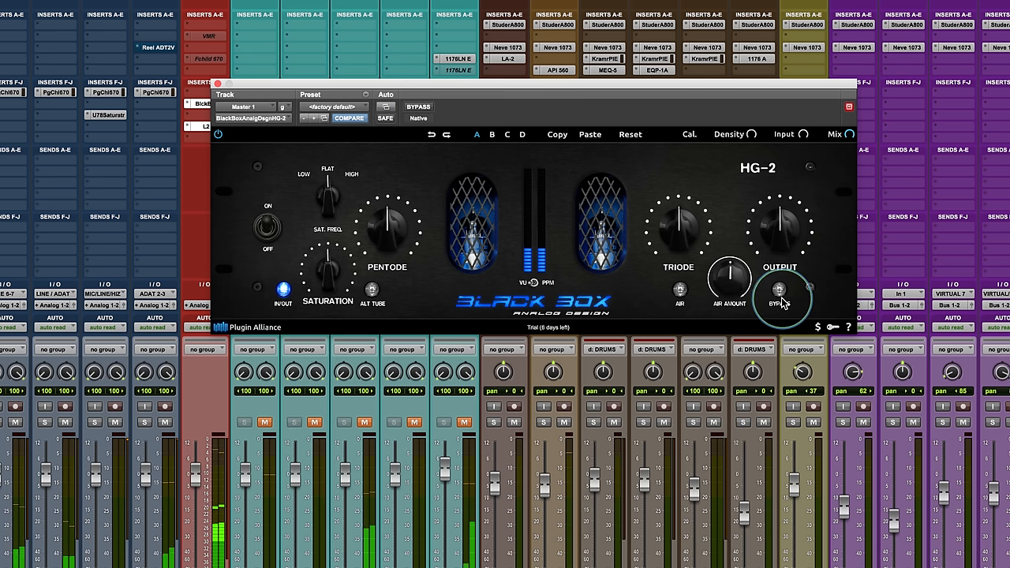
click(779, 292)
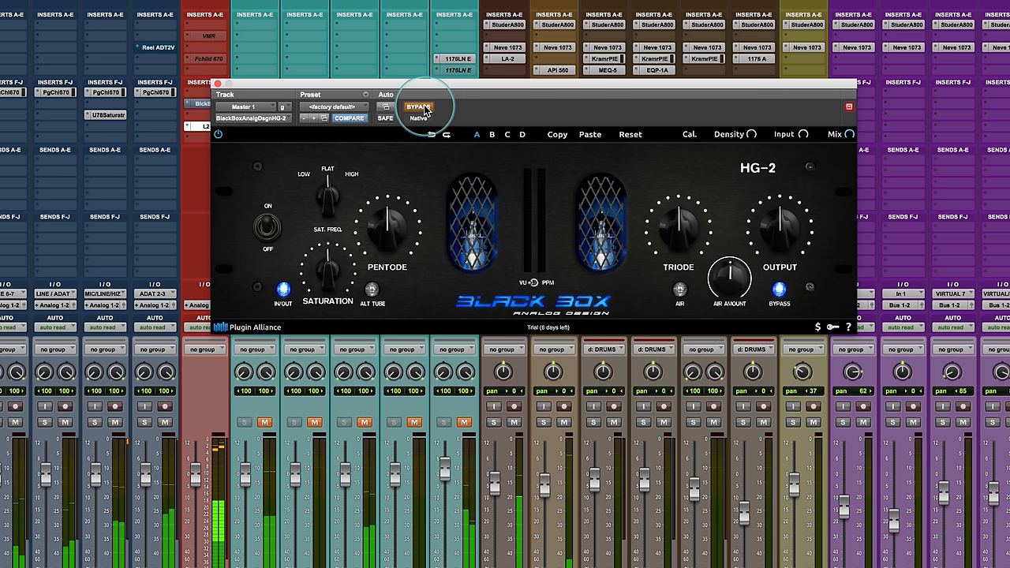
click(418, 107)
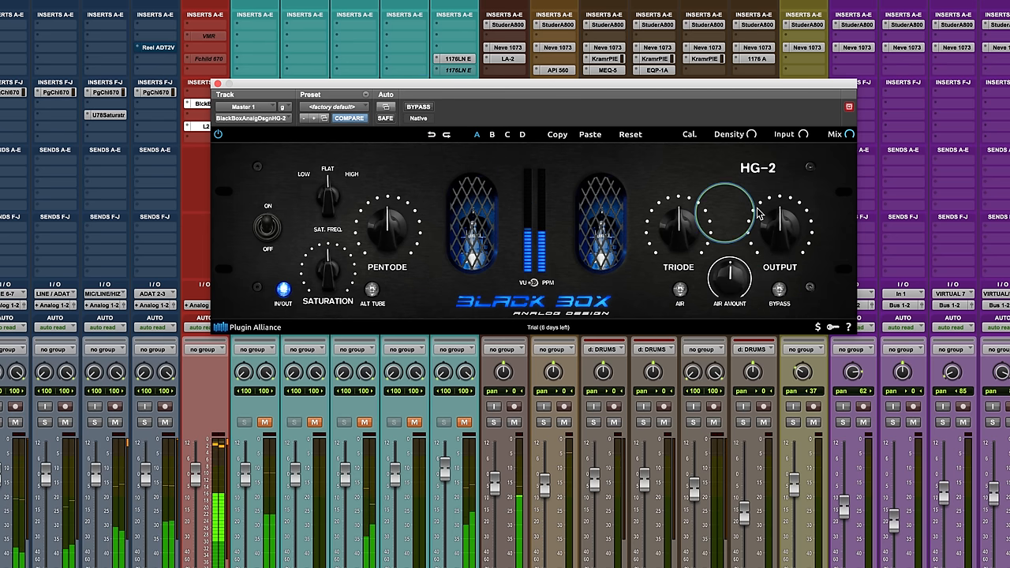
drag(781, 224, 776, 232)
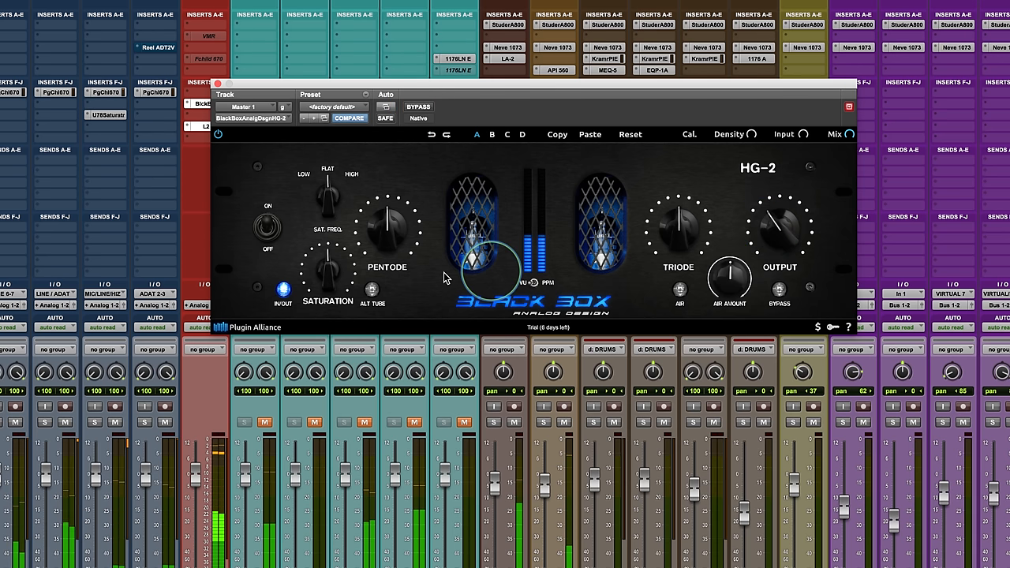
Step: A/B the HG-2 against bypass and set the Pentode drive to about 60%, touching Triode
drag(327, 268, 327, 264)
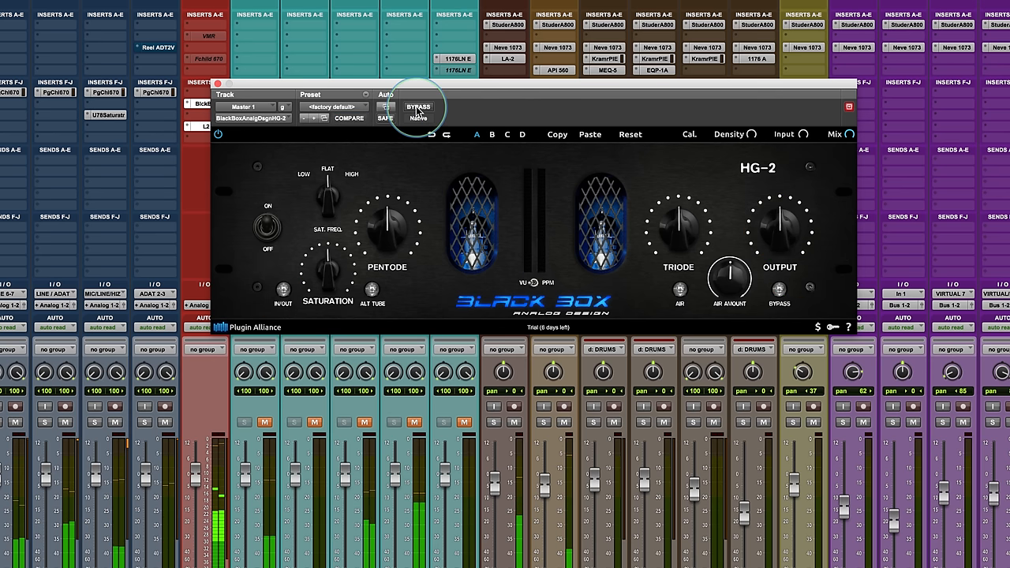
click(418, 106)
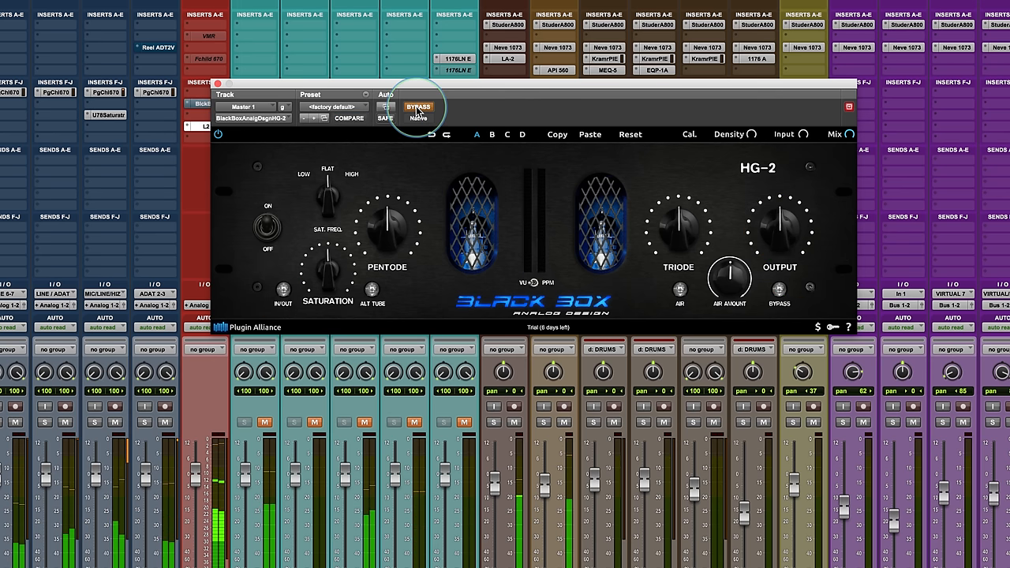
drag(387, 221, 386, 205)
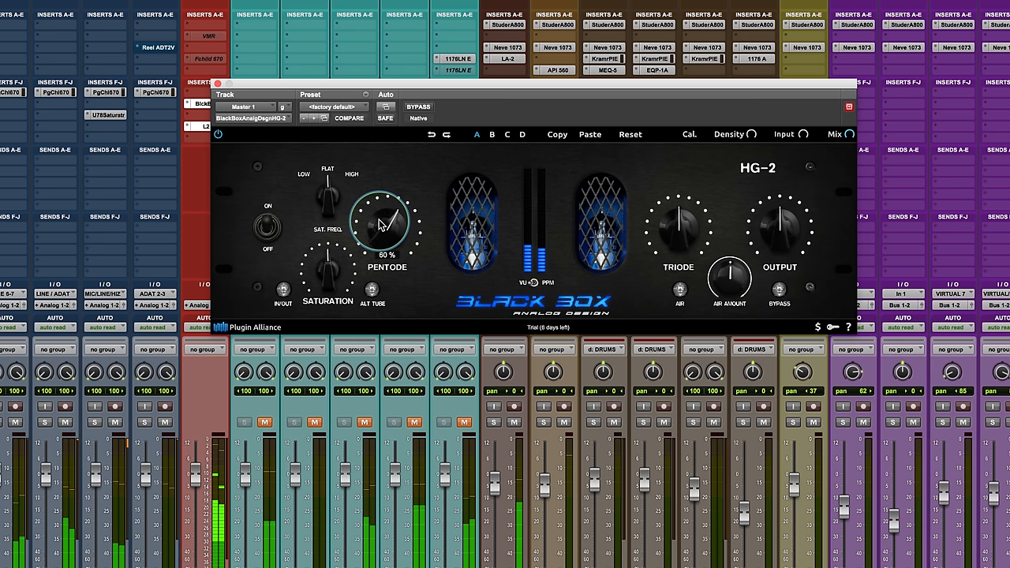
click(349, 117)
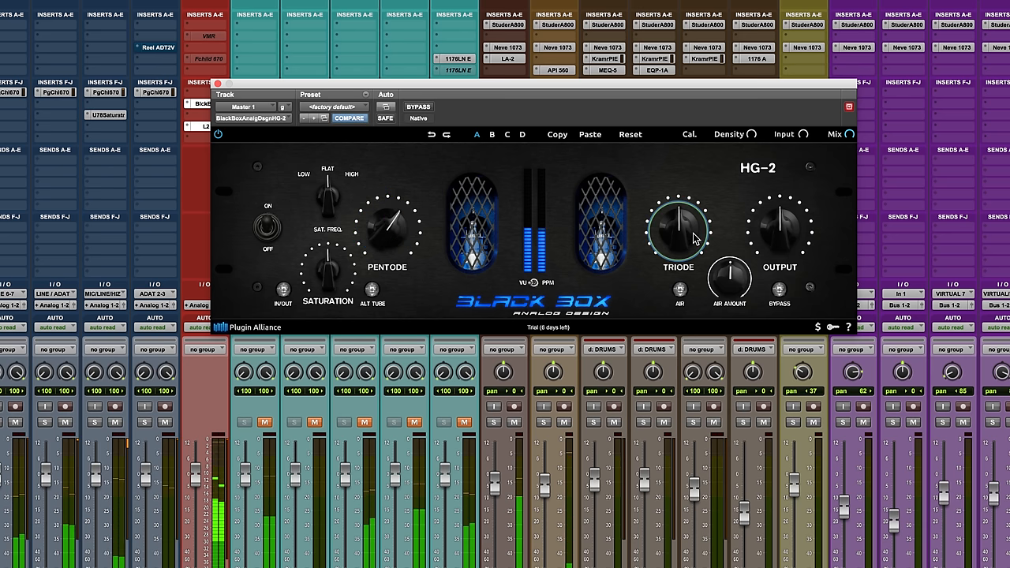
drag(779, 228, 792, 225)
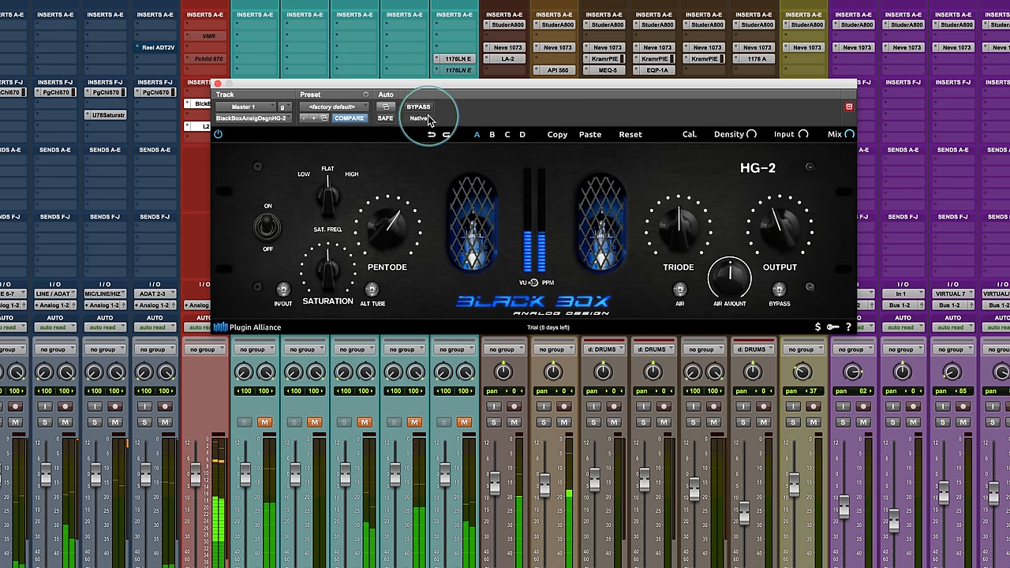
click(418, 107)
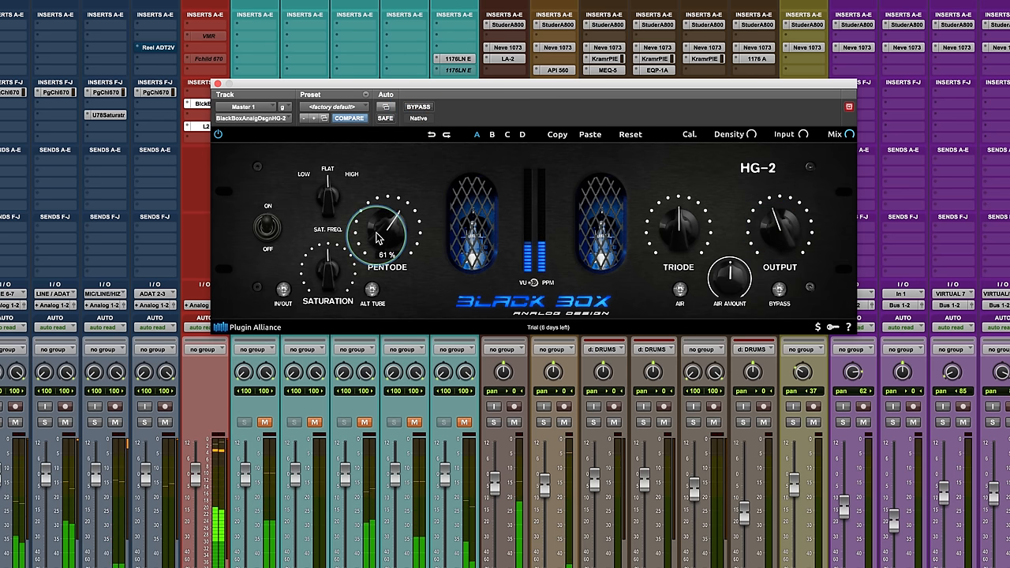
Step: Push the Pentode drive up to 67%, then settle it back at around 59%
drag(383, 233, 386, 221)
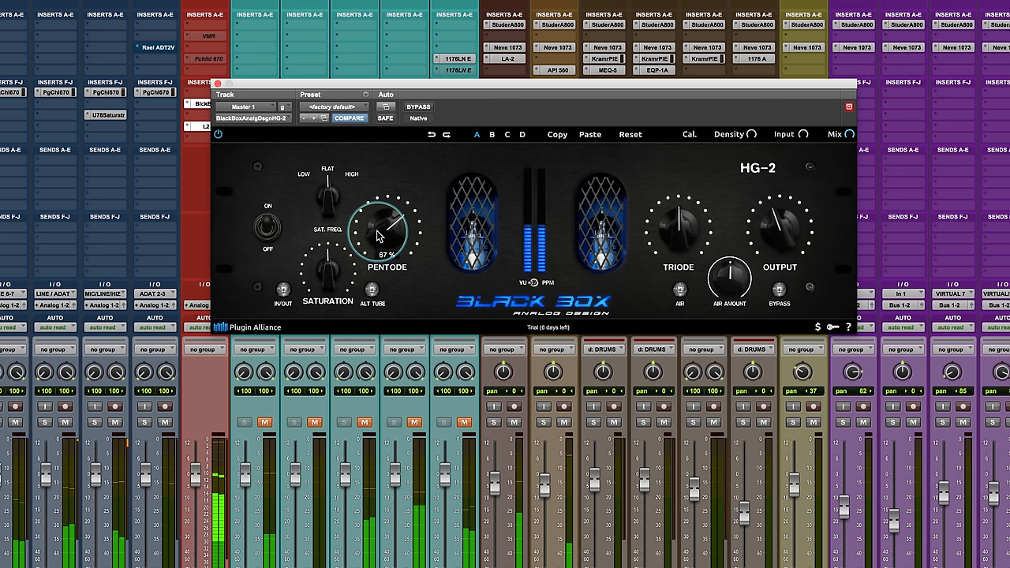
drag(387, 229, 382, 237)
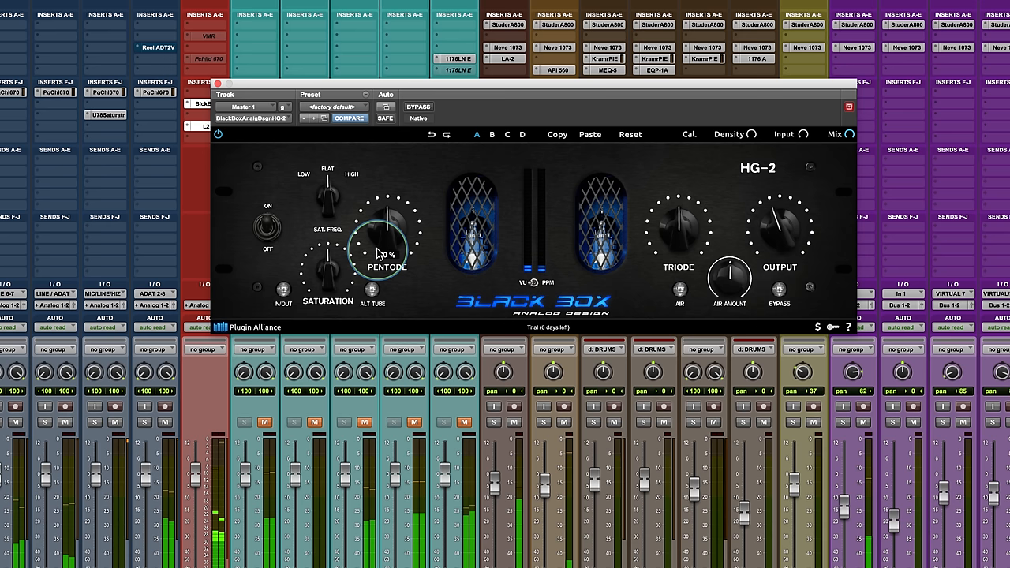
drag(387, 232, 374, 241)
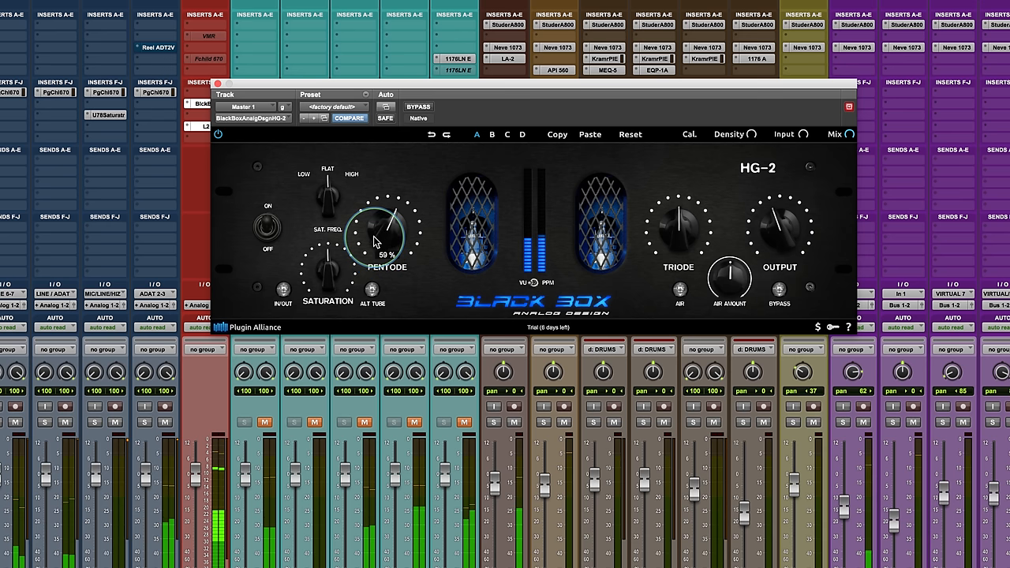
drag(386, 237, 394, 217)
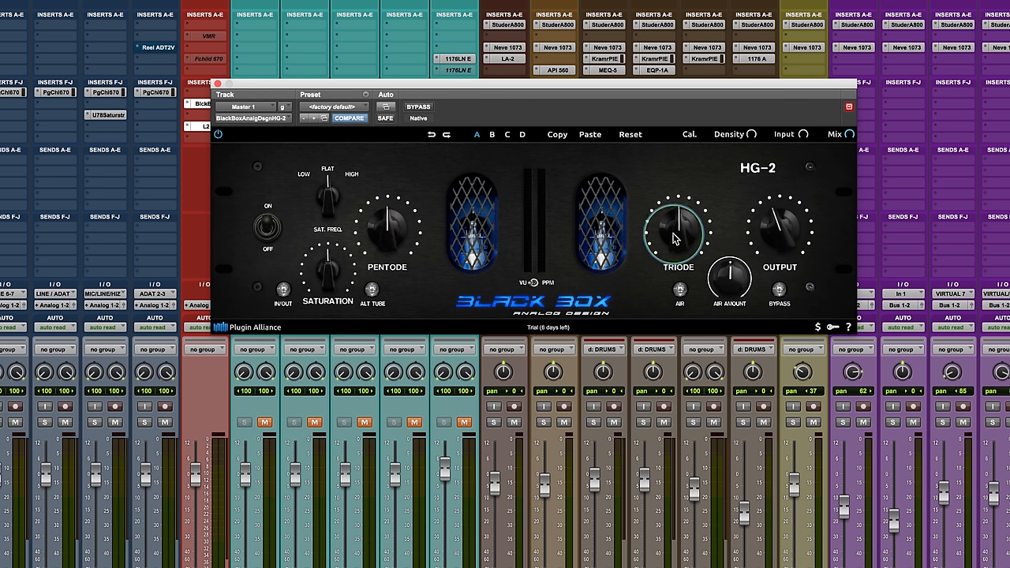
Step: Turn the HG-2 Triode drive up past 61%
drag(675, 237, 675, 225)
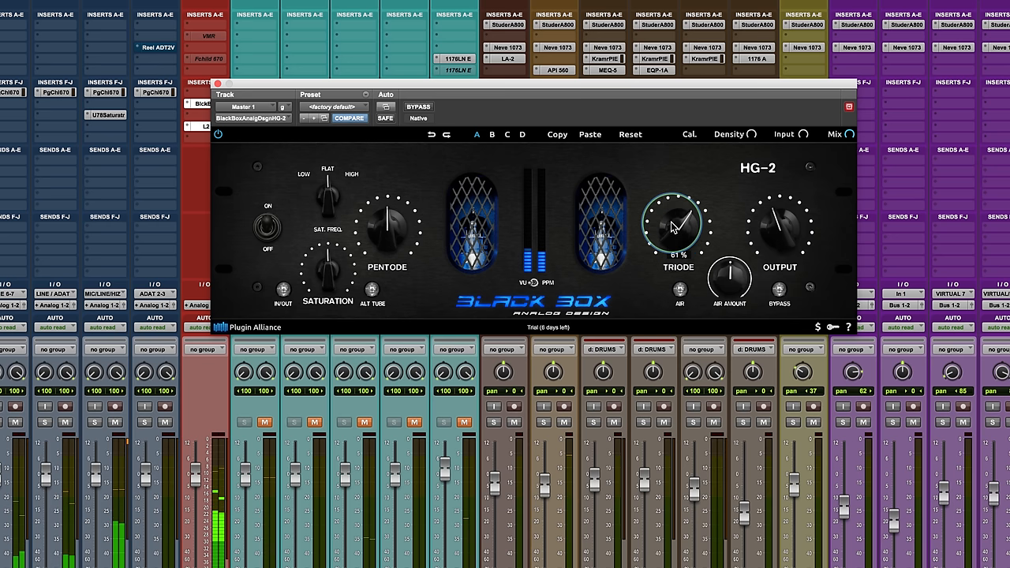
drag(674, 220, 679, 209)
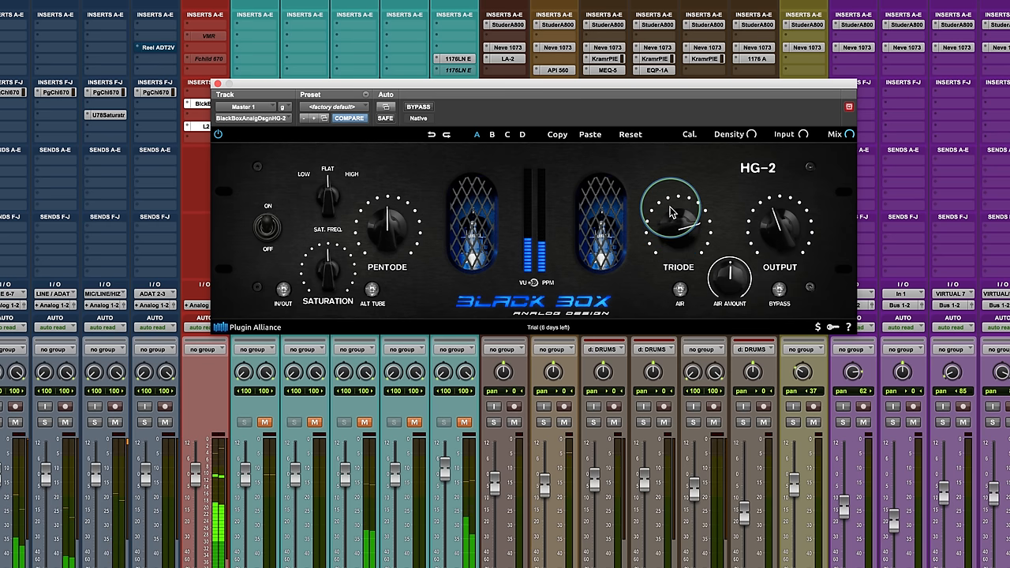
drag(670, 212, 666, 230)
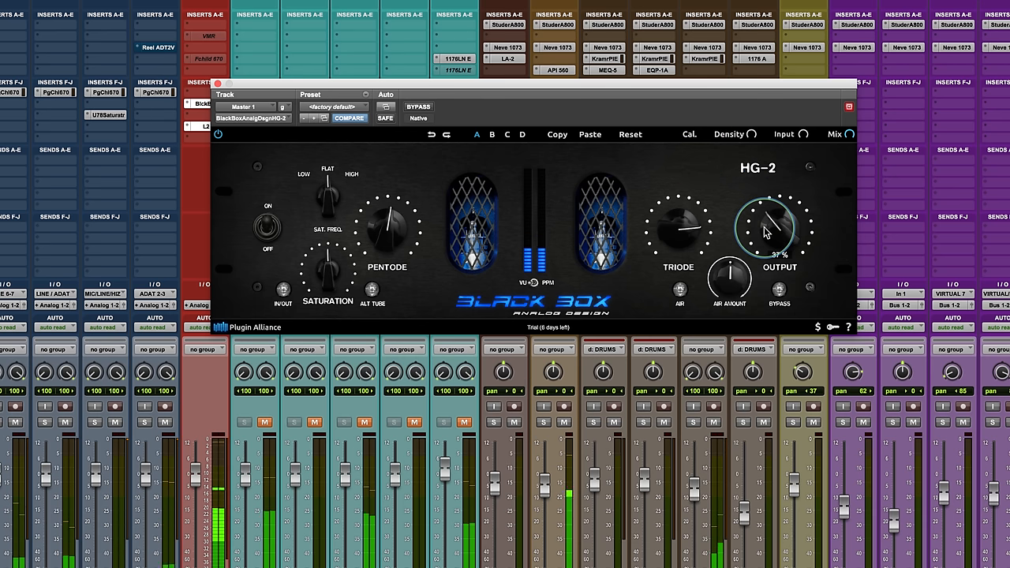
Step: Trim the HG-2 Output level to about 36%
click(418, 106)
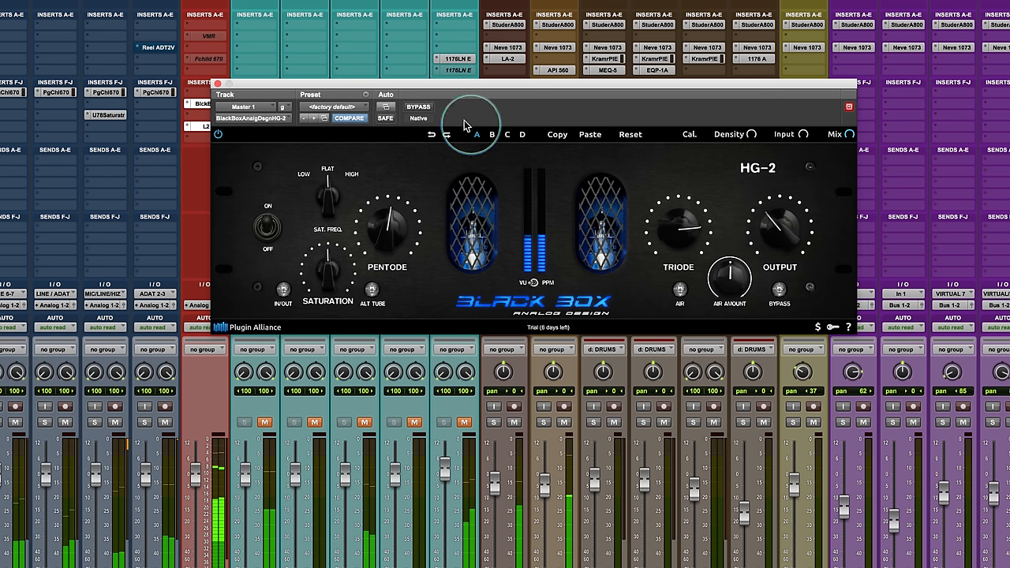
click(418, 107)
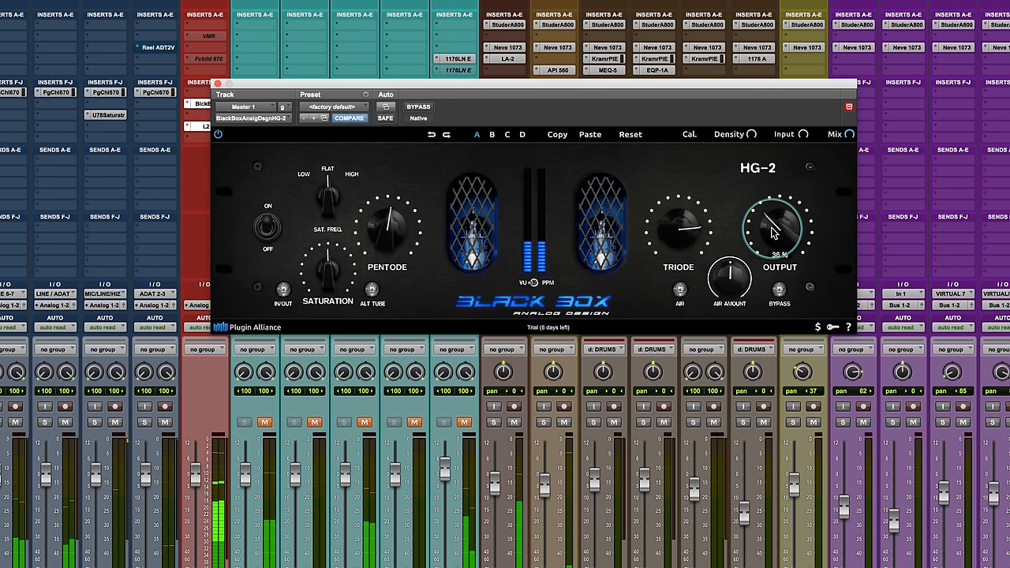
click(419, 107)
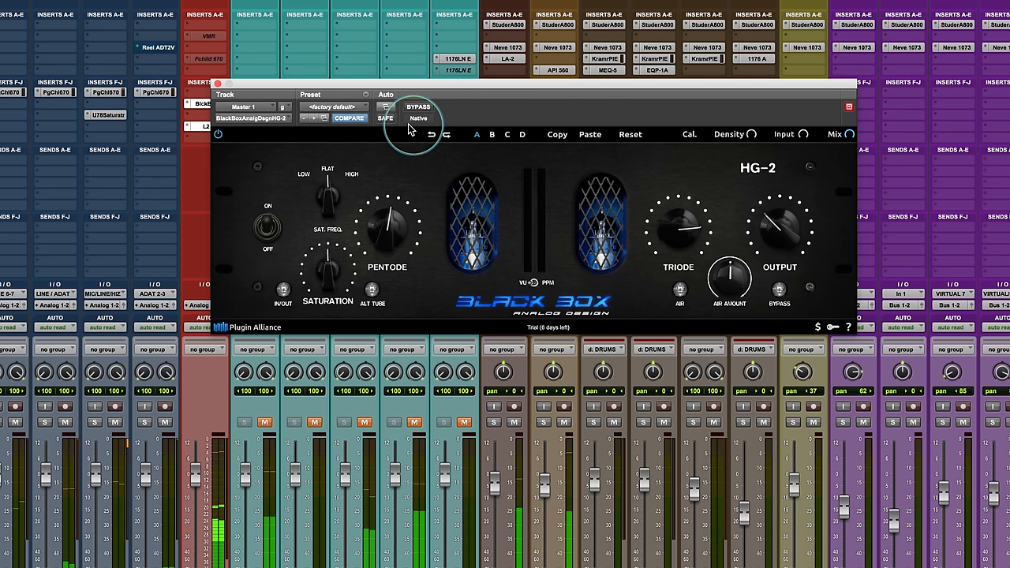
mouse_move(650, 231)
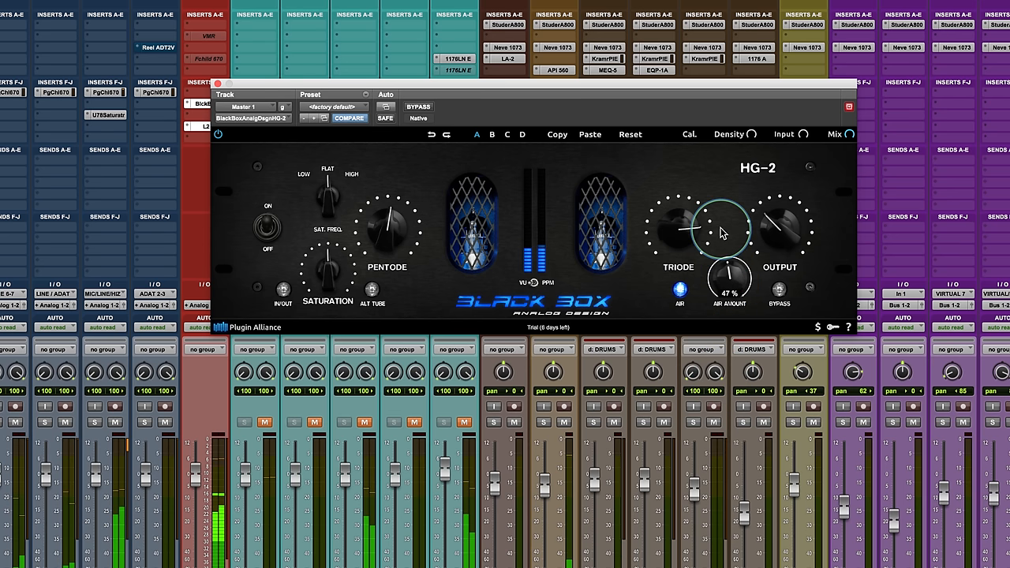
drag(720, 232, 719, 193)
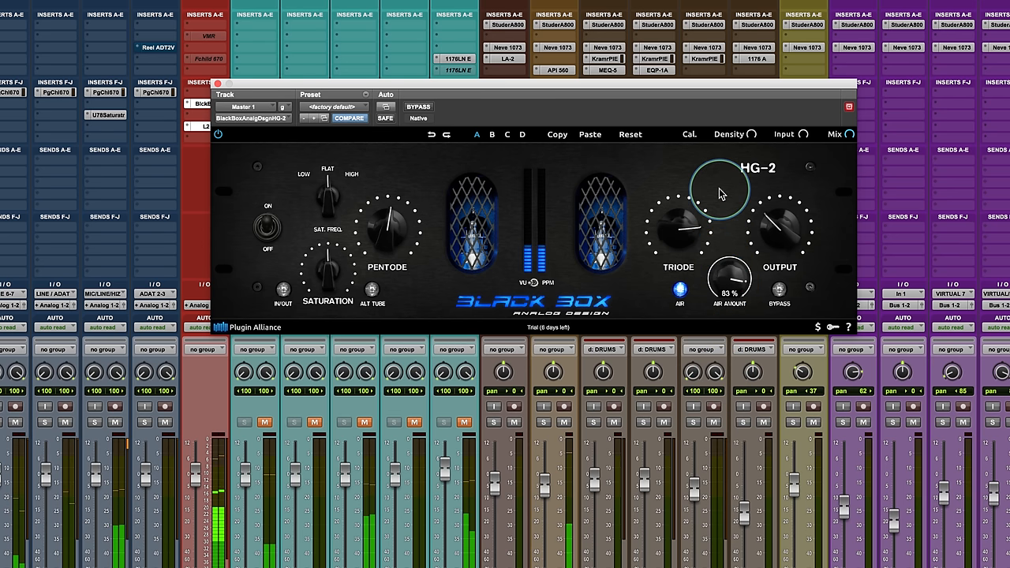
mouse_move(725, 283)
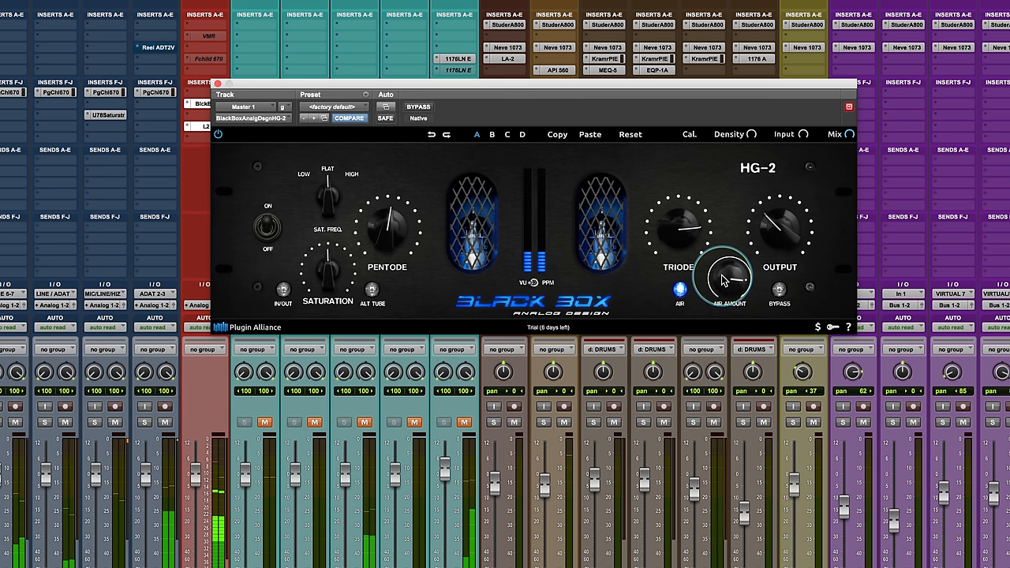
mouse_move(780, 225)
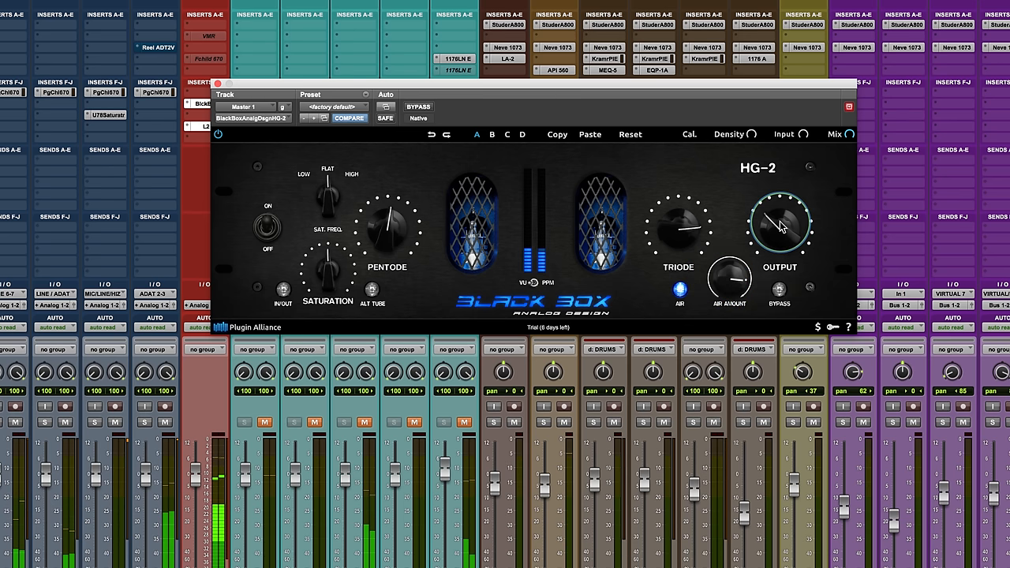
mouse_move(472, 123)
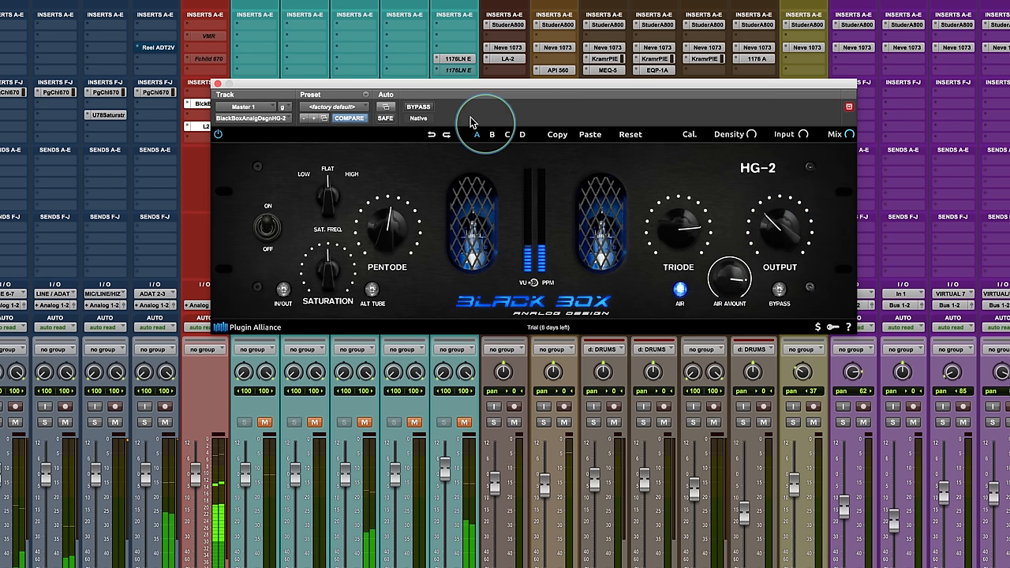
click(418, 106)
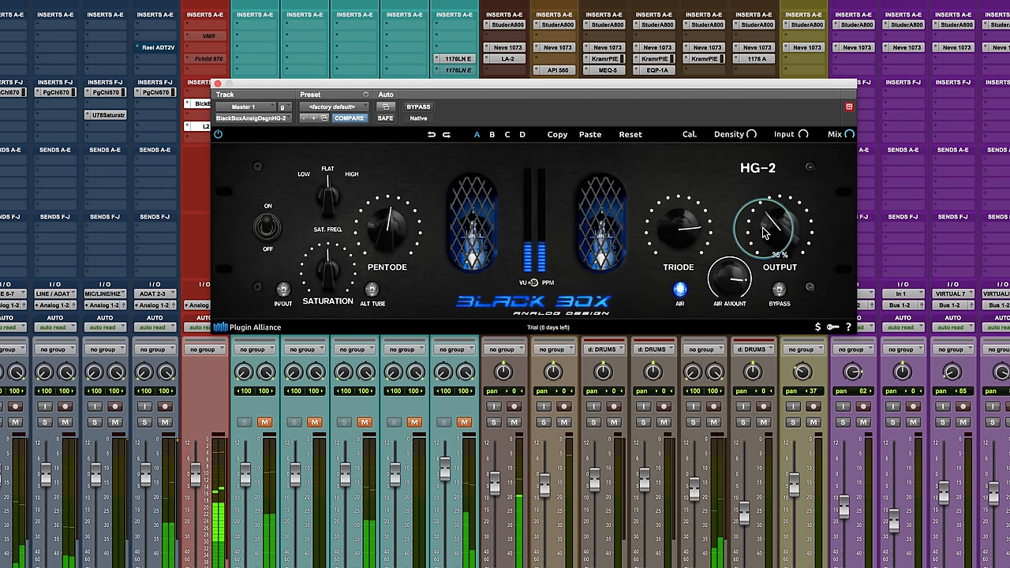
mouse_move(461, 307)
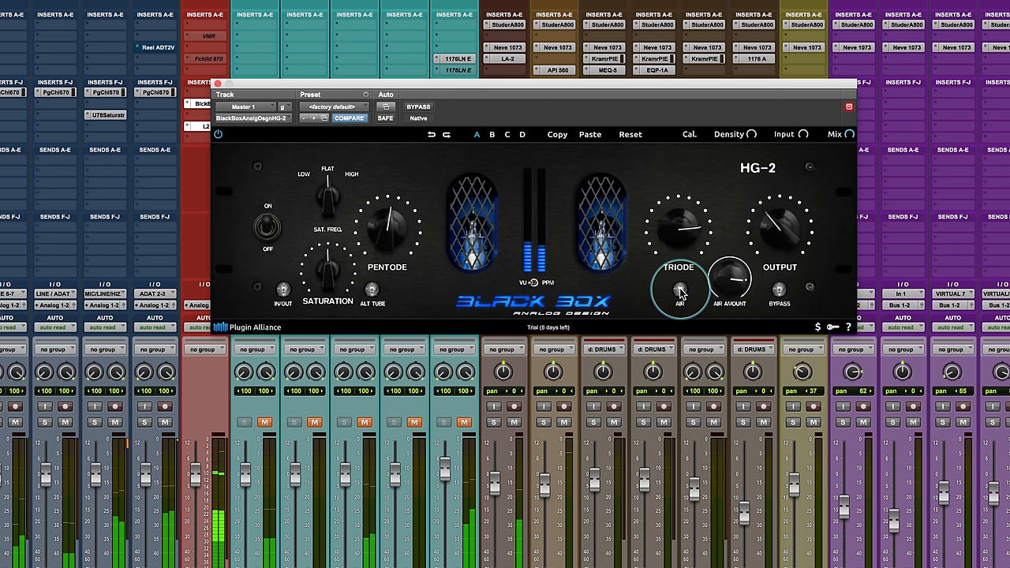
click(679, 289)
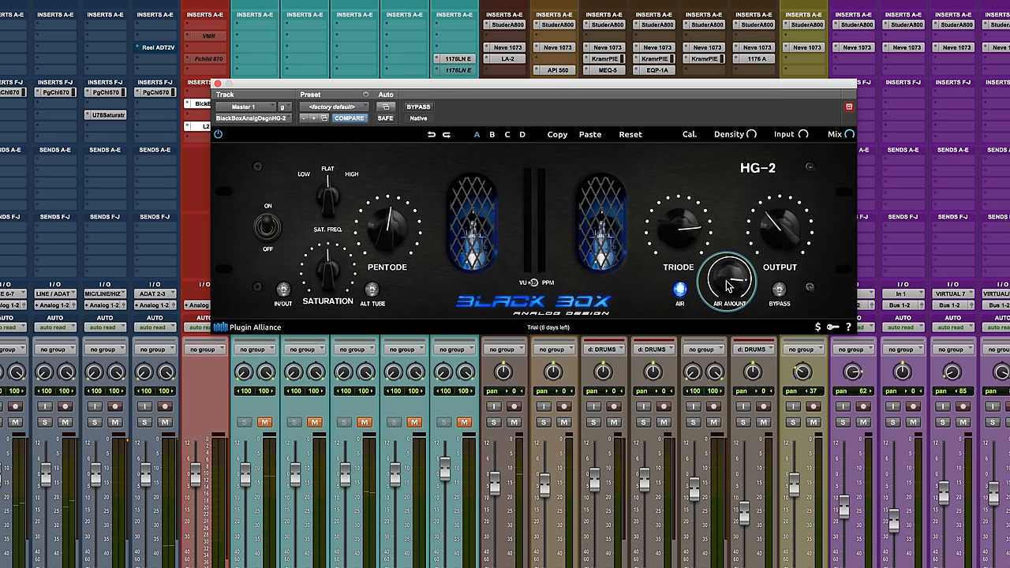
mouse_move(402, 460)
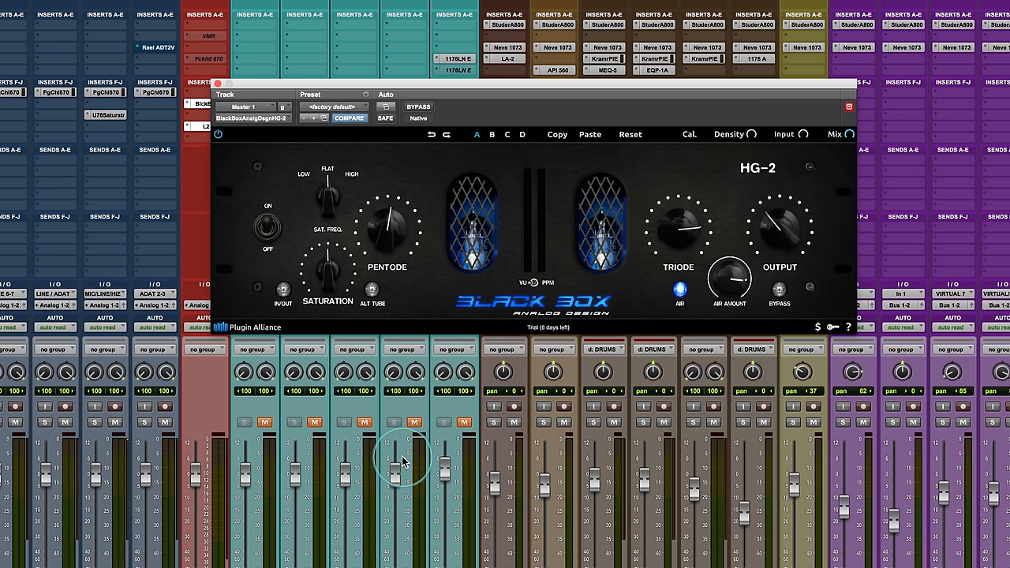
mouse_move(726, 285)
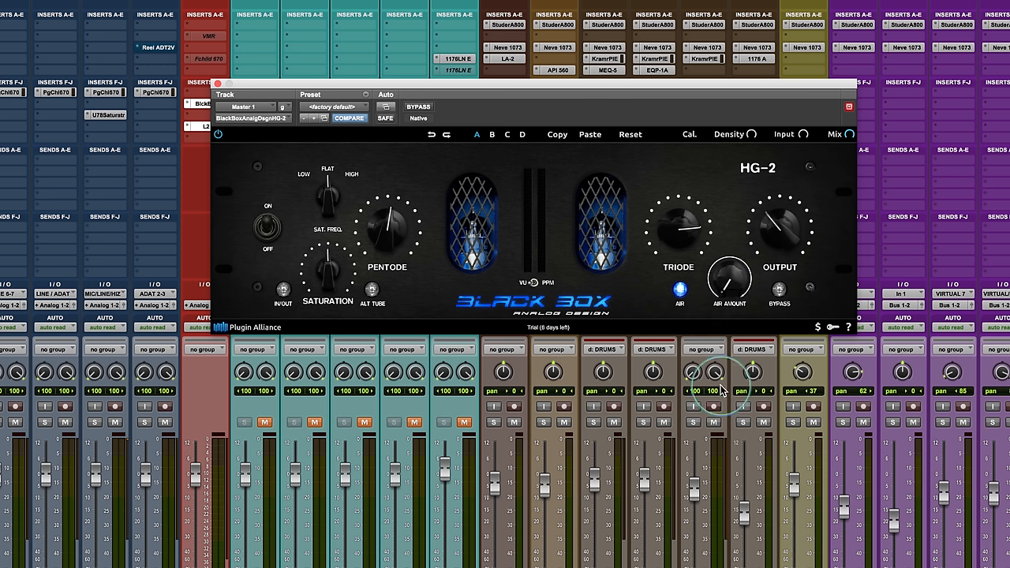
click(679, 289)
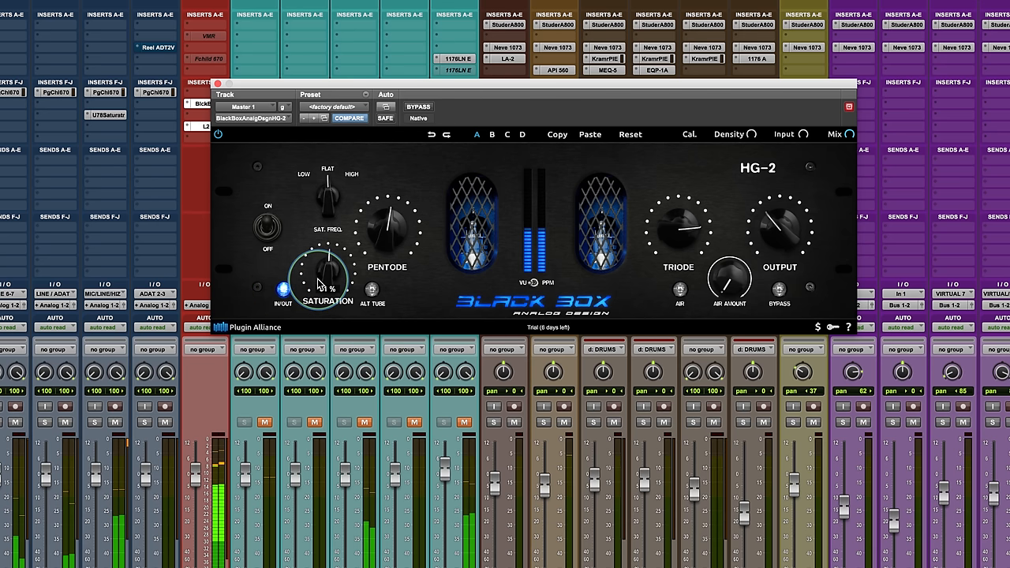
Step: Sweep the HG-2 Saturation amount up and down, passing around 26%
drag(317, 284, 316, 264)
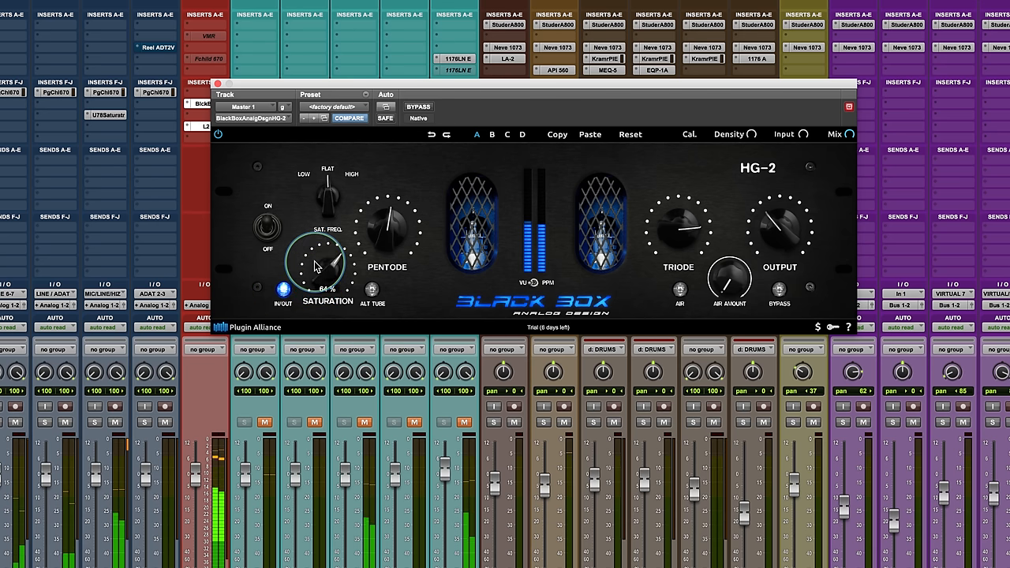
drag(315, 265, 312, 316)
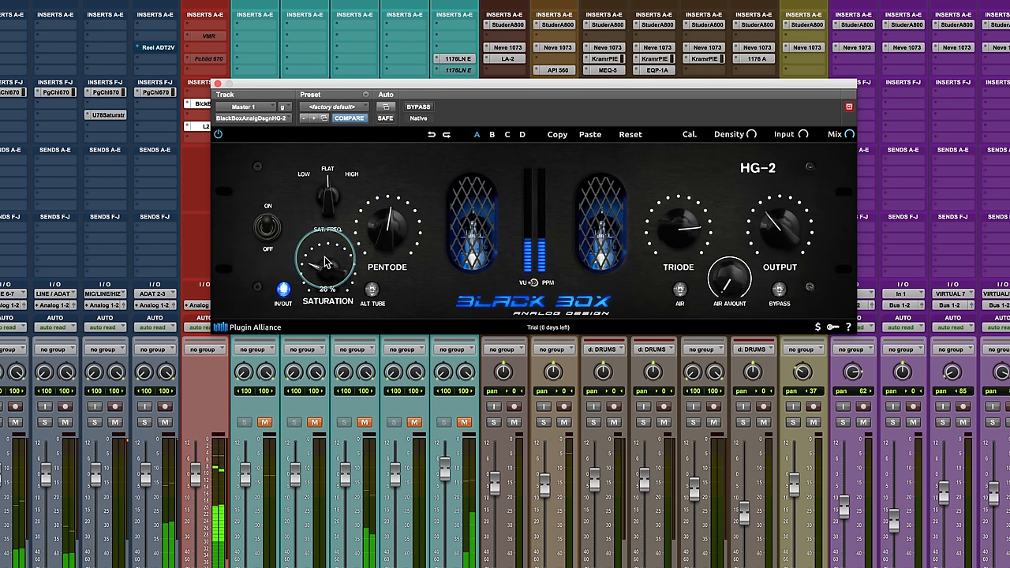
drag(323, 269, 323, 245)
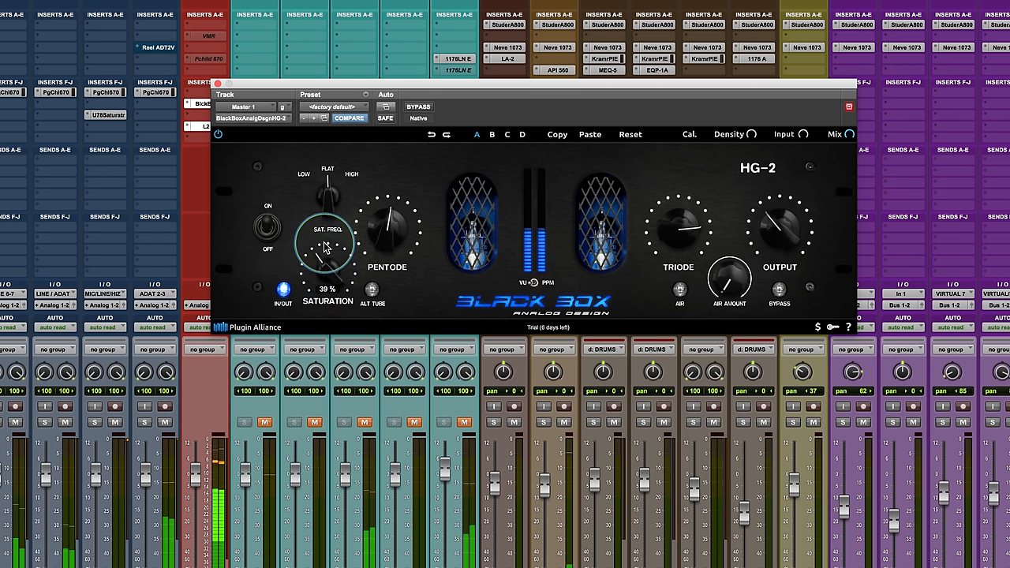
drag(326, 249, 326, 221)
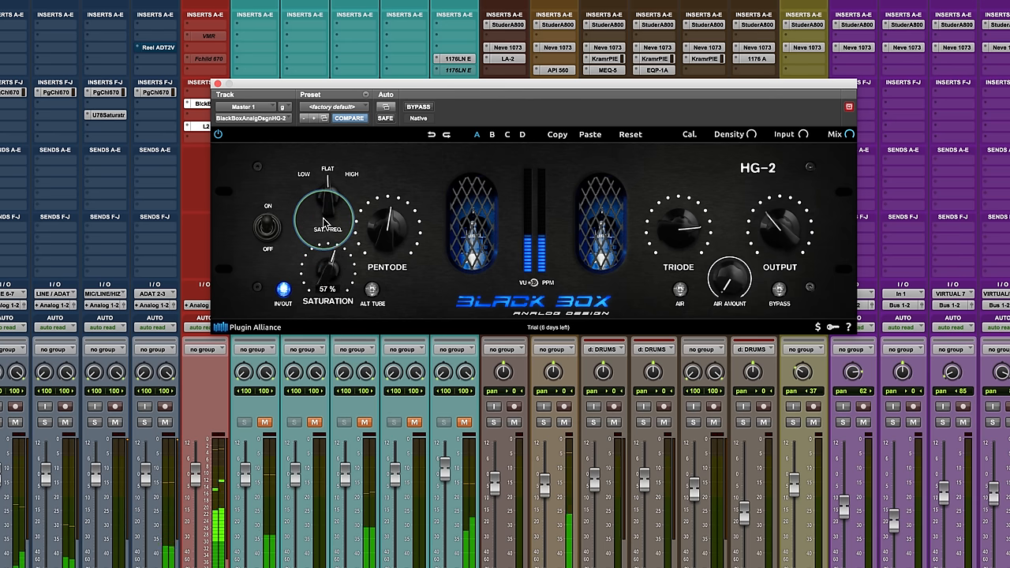
Step: Push Sat Freq toward high, set Saturation to about 51% and switch Alt Tube on
drag(327, 229, 327, 206)
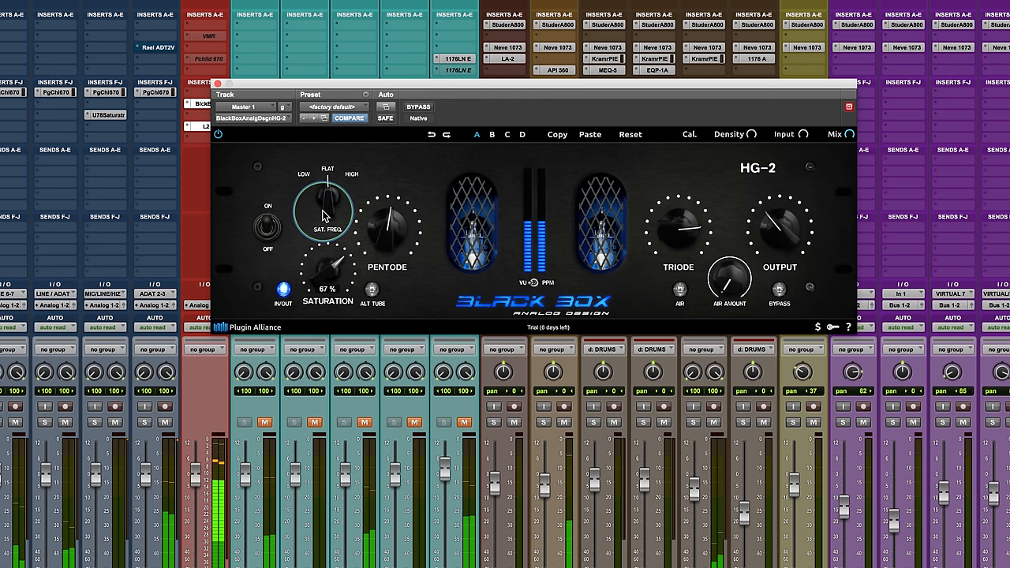
drag(322, 211, 322, 217)
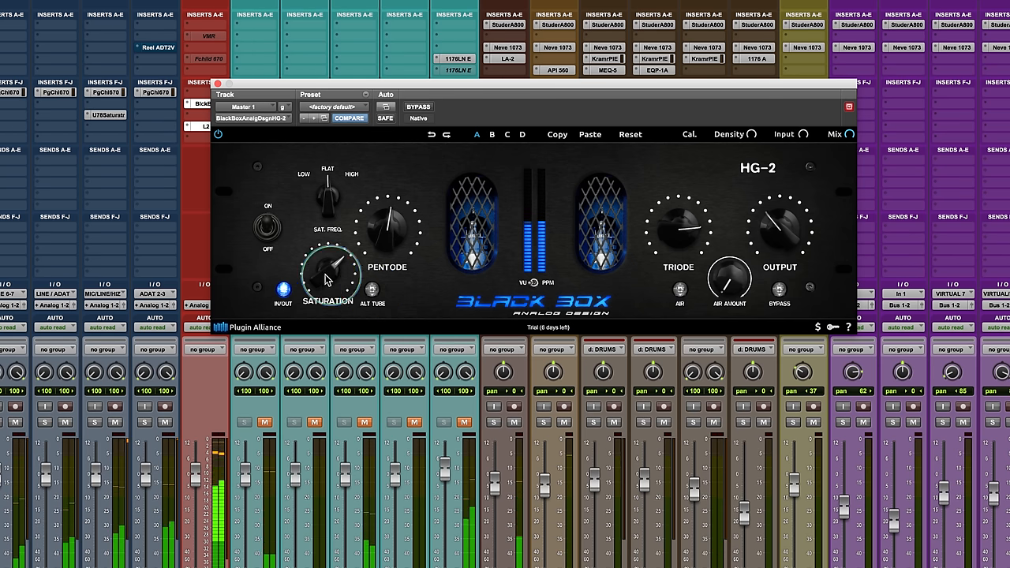
drag(327, 269, 328, 284)
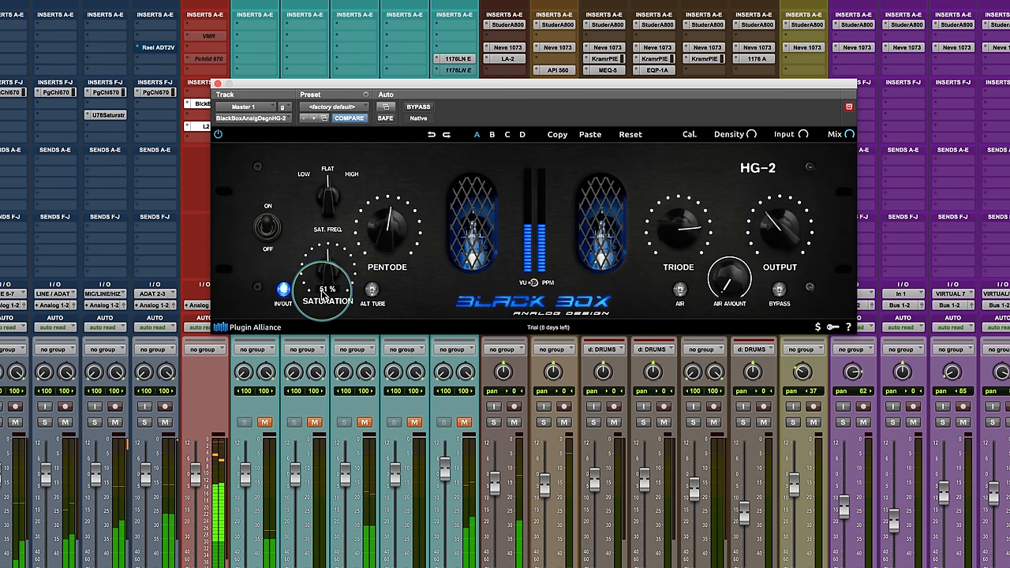
click(371, 290)
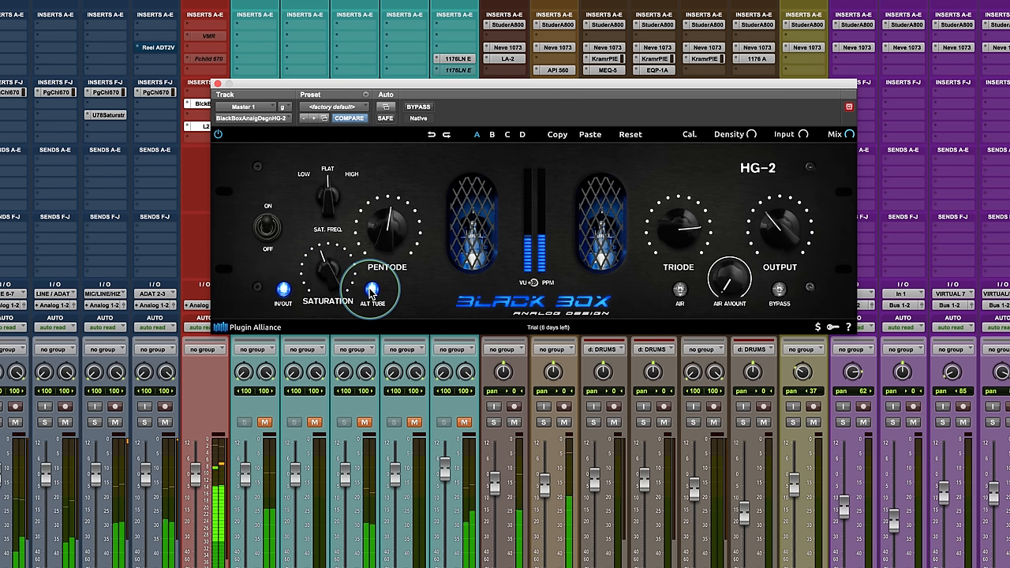
Step: Compare Alt Tube on and off with Saturation at about 45%, leaving Alt Tube off
click(372, 289)
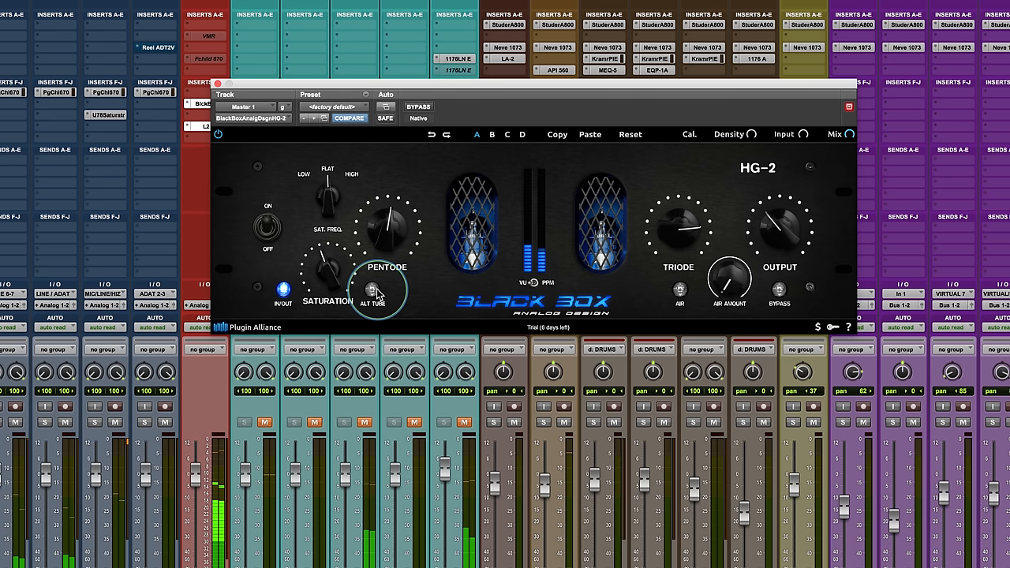
drag(378, 288, 322, 276)
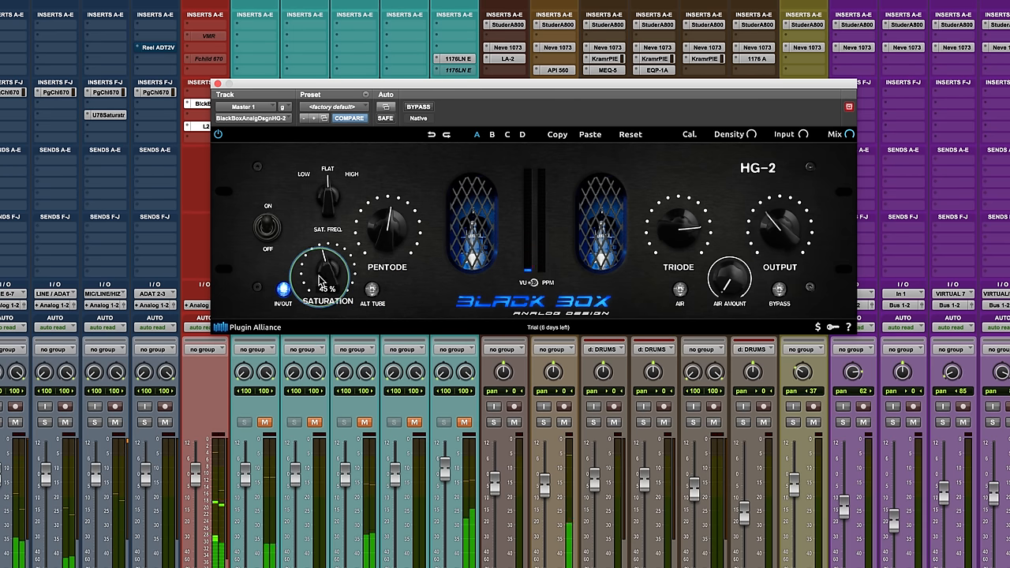
click(371, 291)
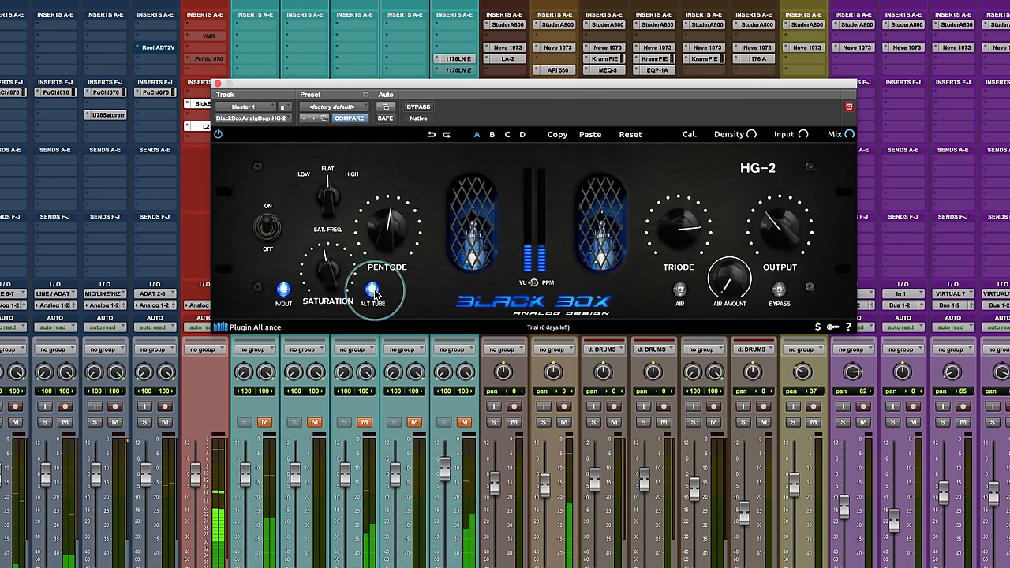
click(418, 106)
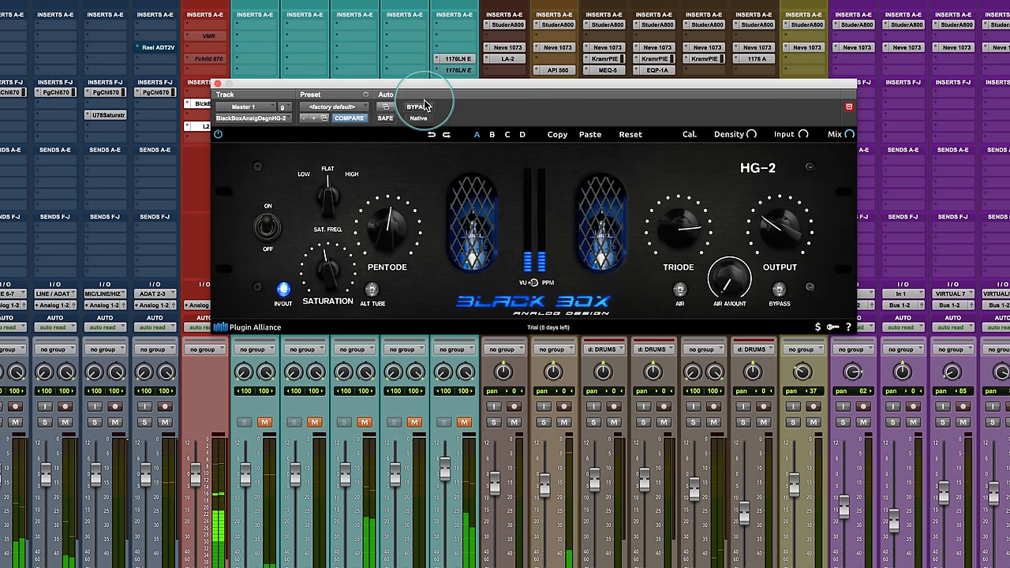
click(416, 106)
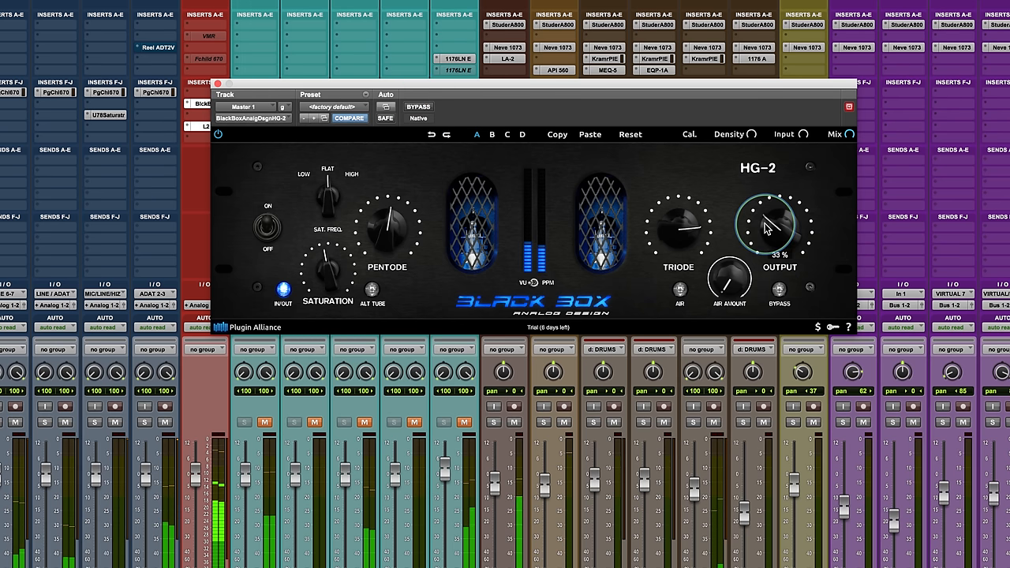
click(418, 107)
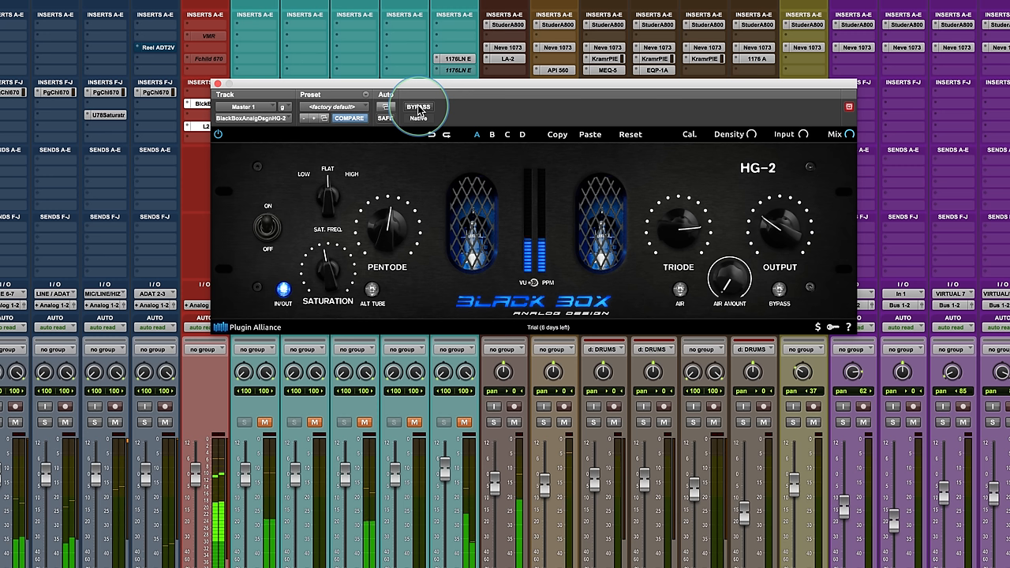
click(418, 106)
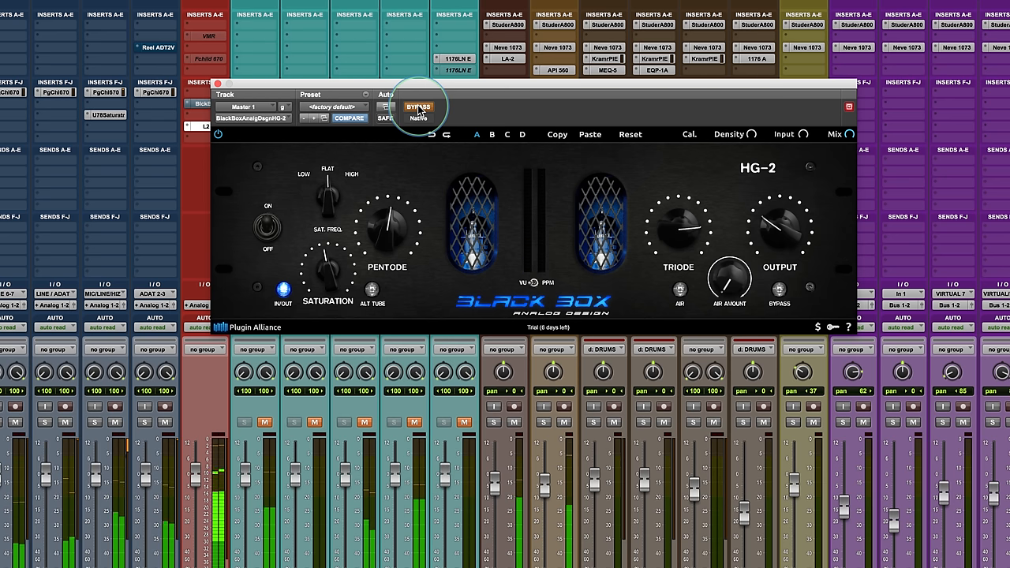
click(418, 106)
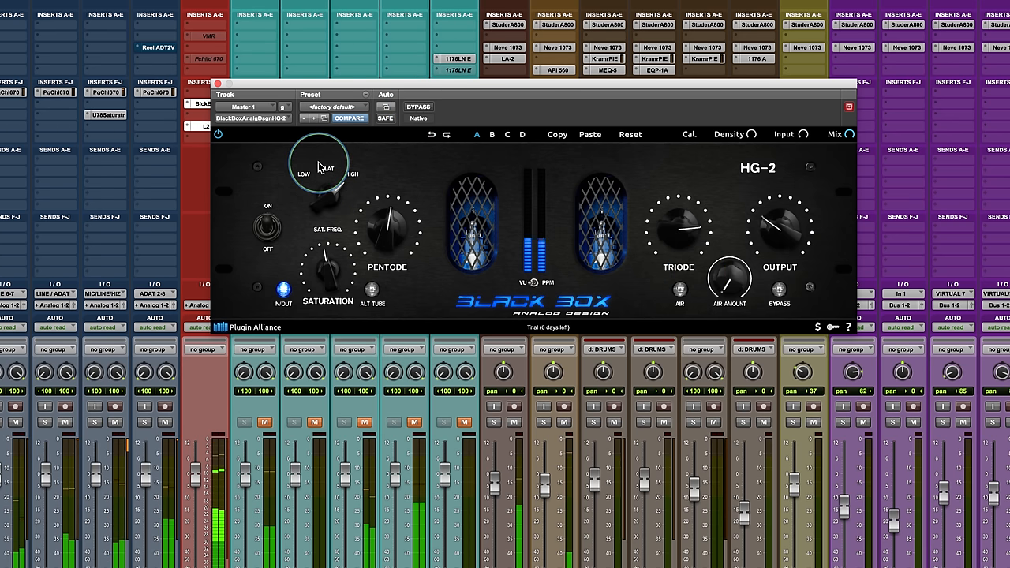
Step: Adjust Sat Freq and raise the HG-2 wet/dry Mix from 0% to about 27%
drag(319, 166, 330, 193)
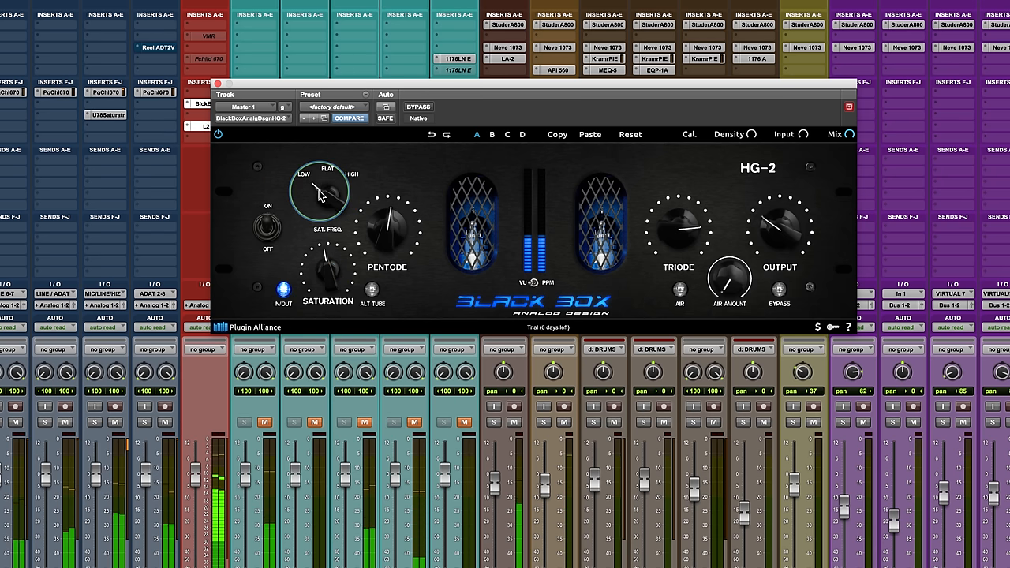
mouse_move(834, 133)
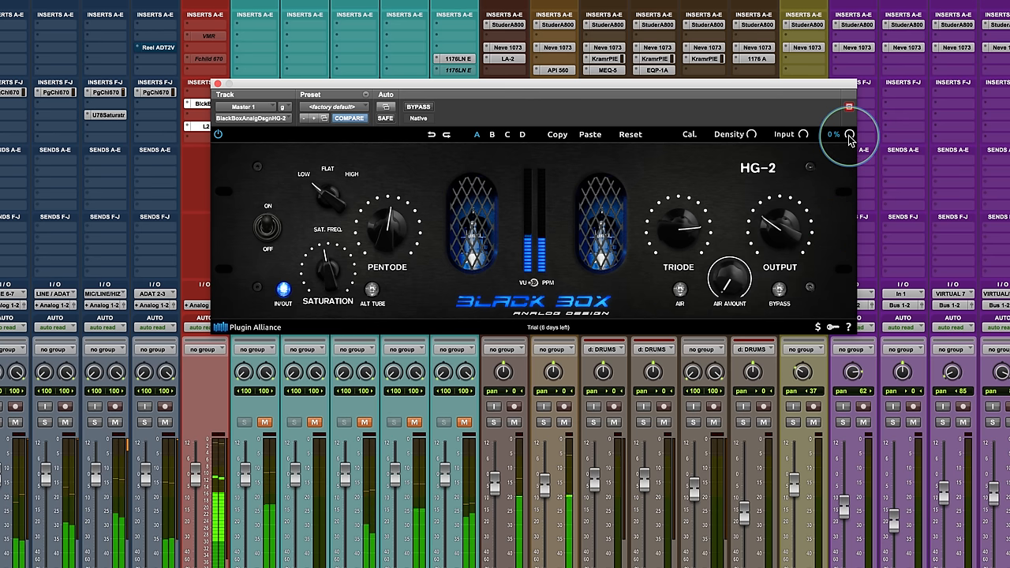
drag(847, 138, 847, 103)
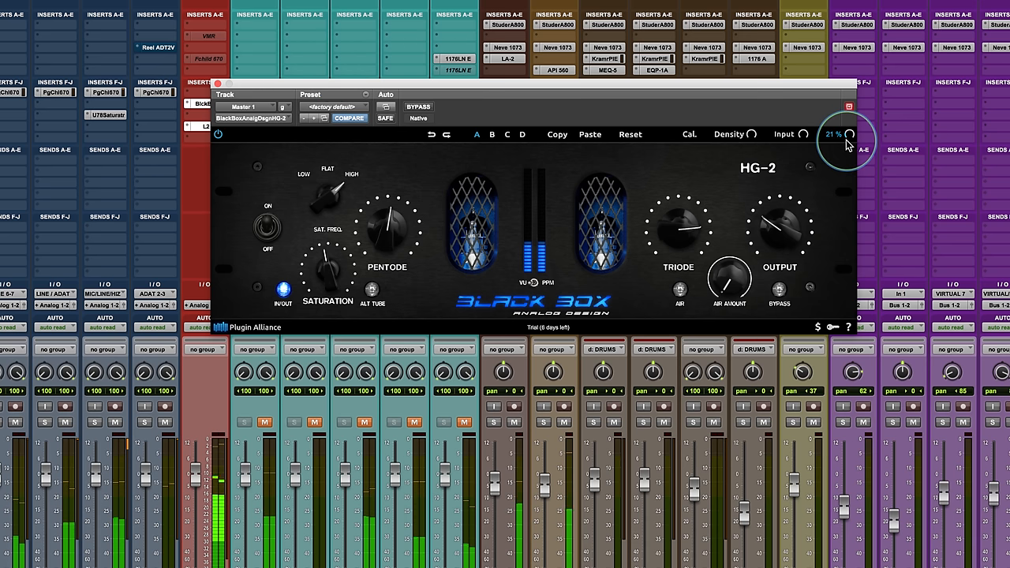
drag(846, 142, 845, 133)
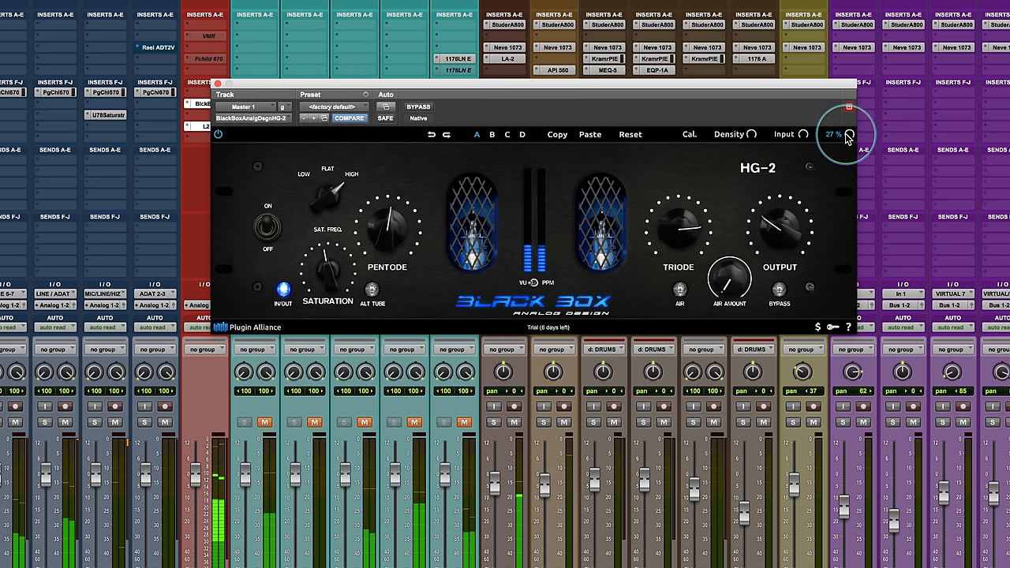
mouse_move(335, 183)
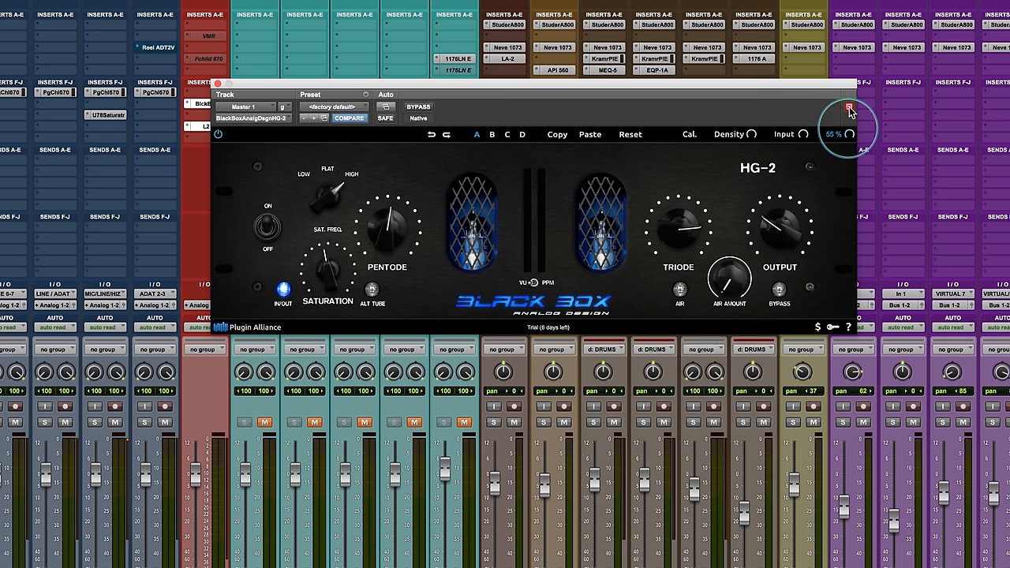
mouse_move(751, 142)
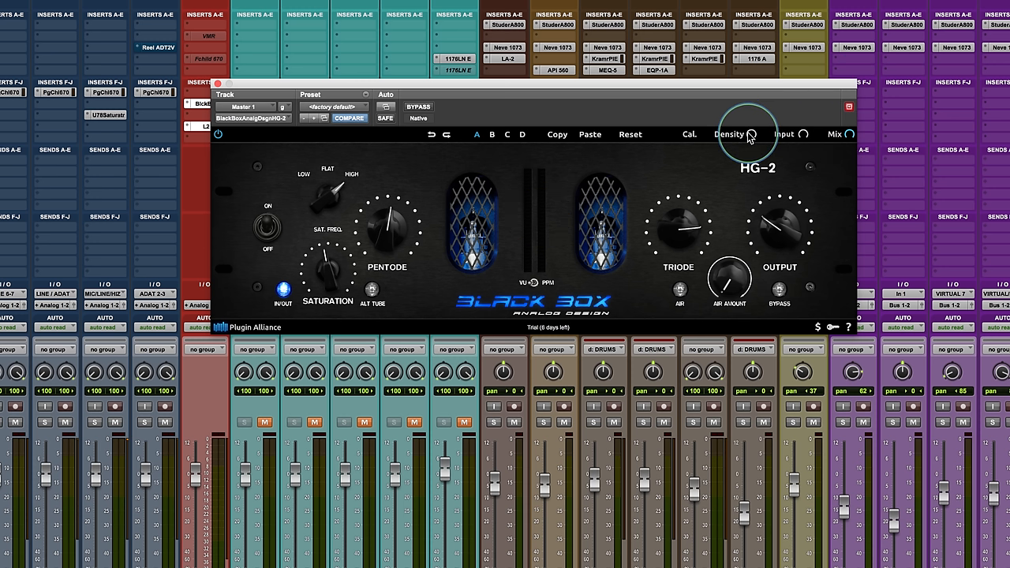
mouse_move(800, 136)
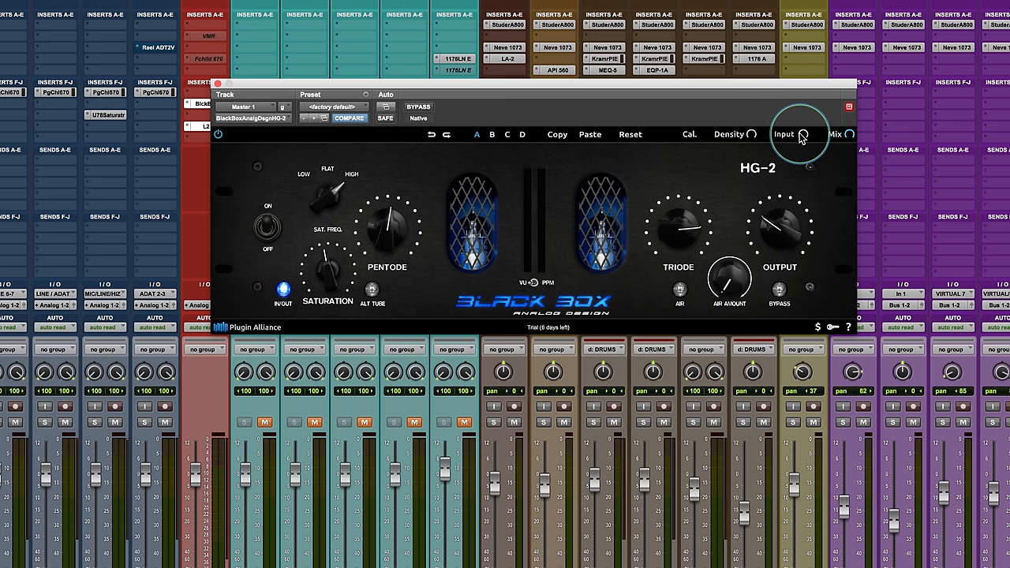
mouse_move(706, 243)
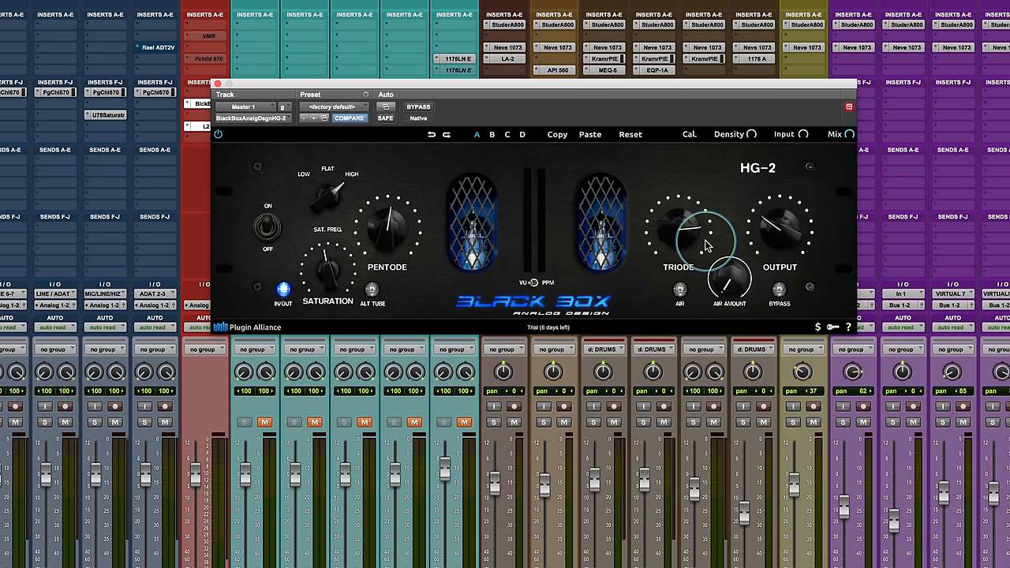
mouse_move(808, 154)
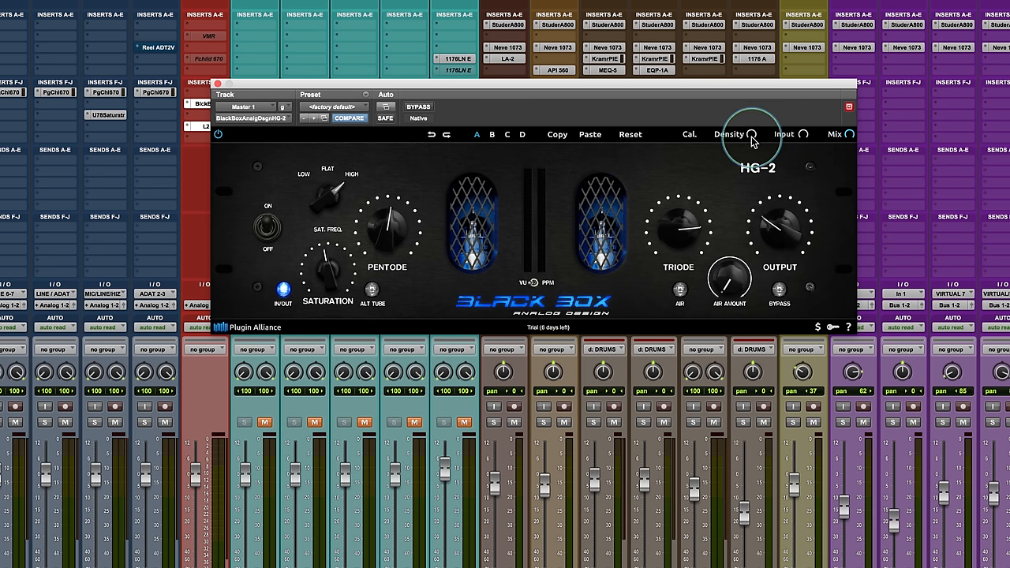
mouse_move(751, 134)
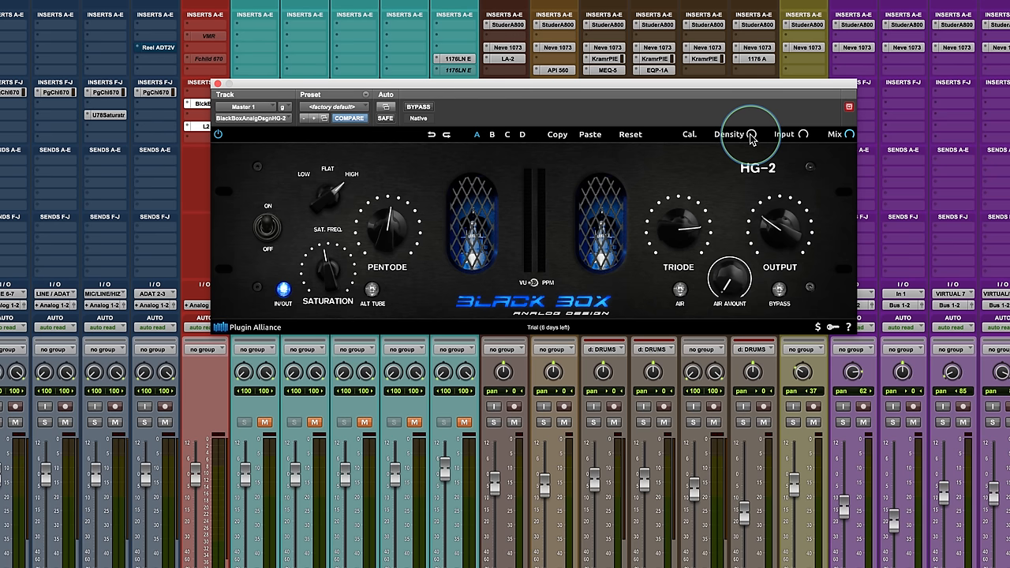
Step: Bring the HG-2 Density from 0.0% up to +100.0%
click(751, 133)
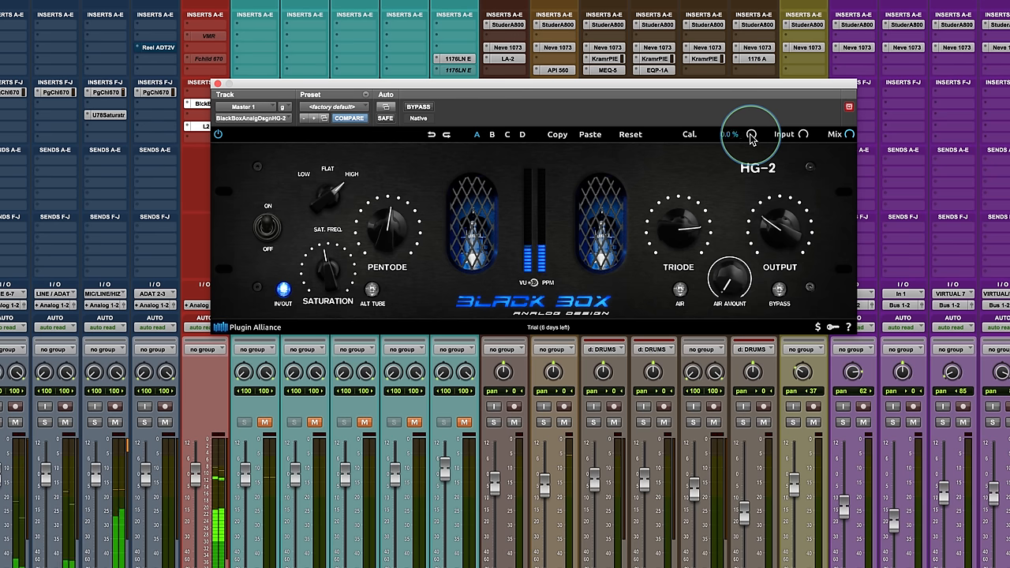
drag(751, 138, 747, 111)
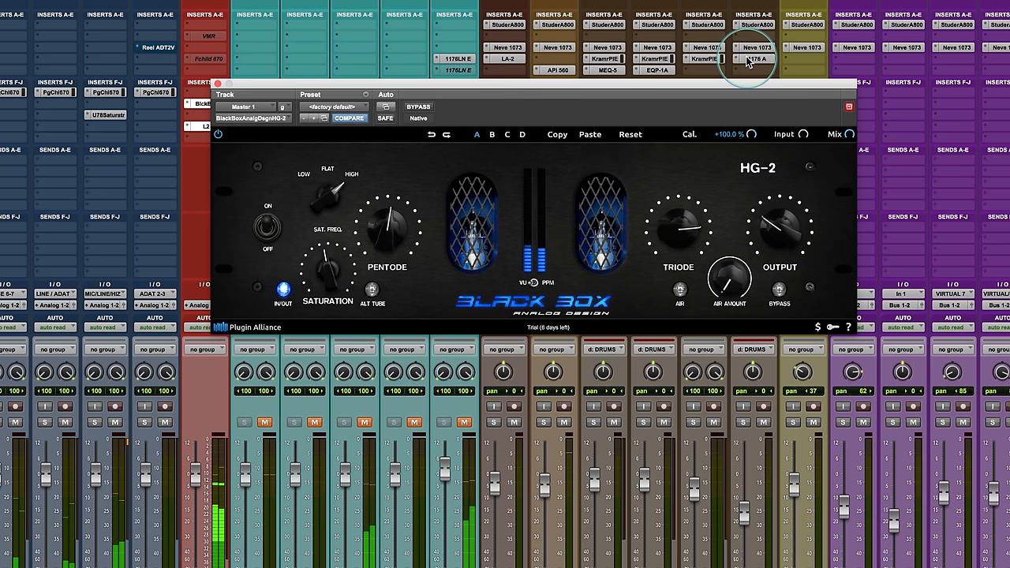
mouse_move(779, 175)
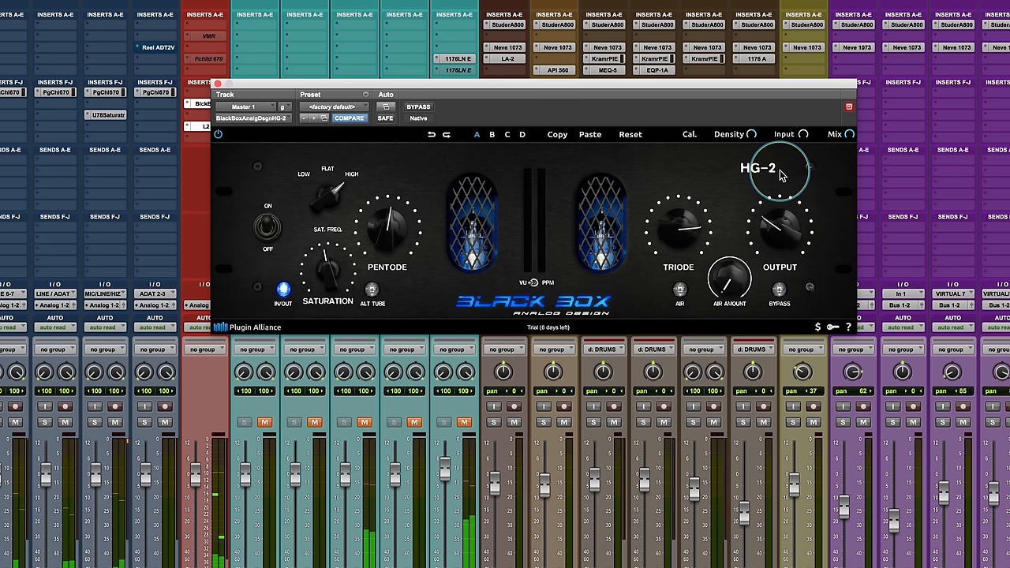
mouse_move(754, 132)
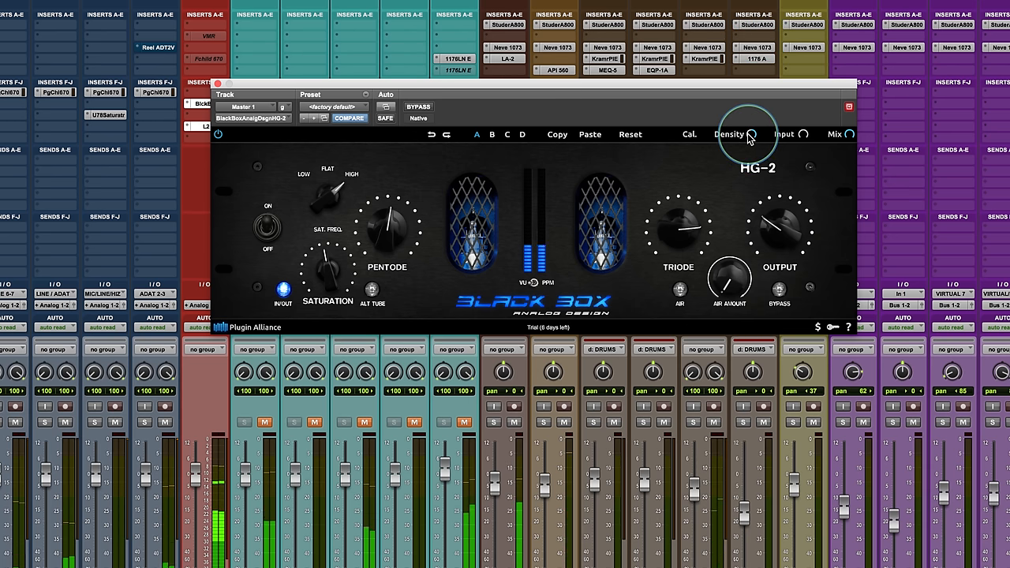
mouse_move(410, 237)
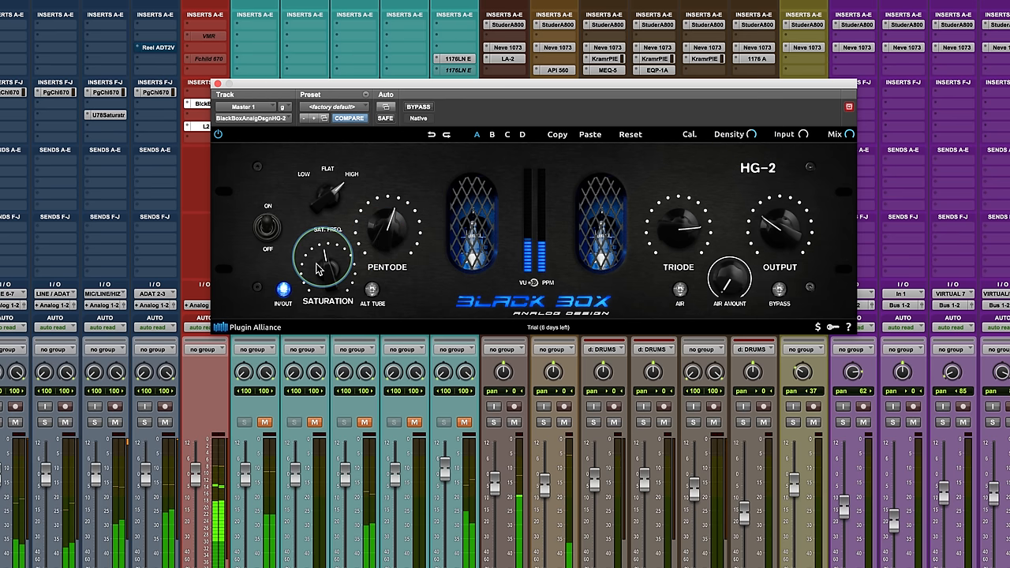
mouse_move(686, 207)
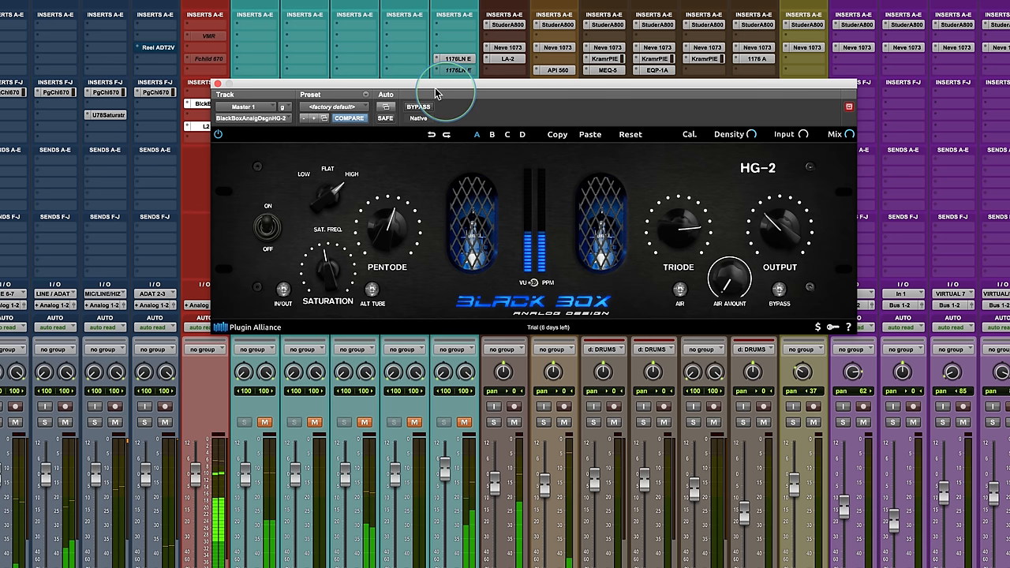
mouse_move(820, 254)
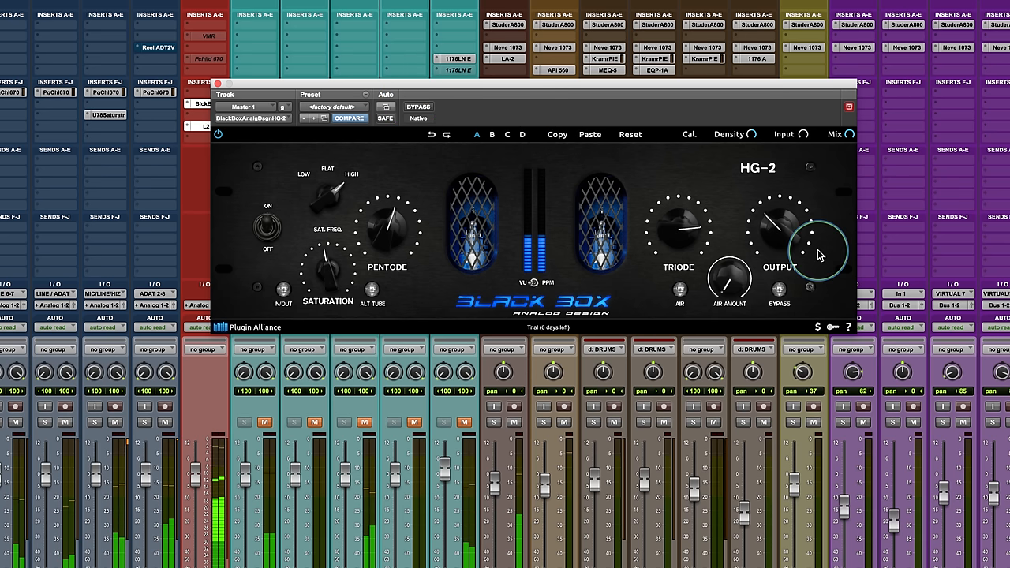
mouse_move(761, 138)
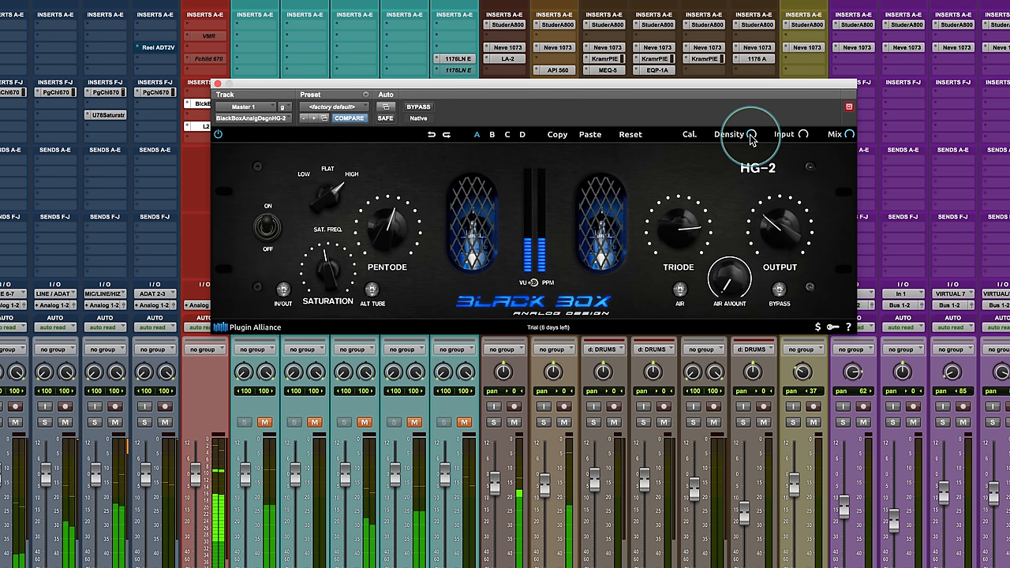
Step: Set Density to about +65%, then bring it down to roughly +47%
drag(750, 131, 751, 103)
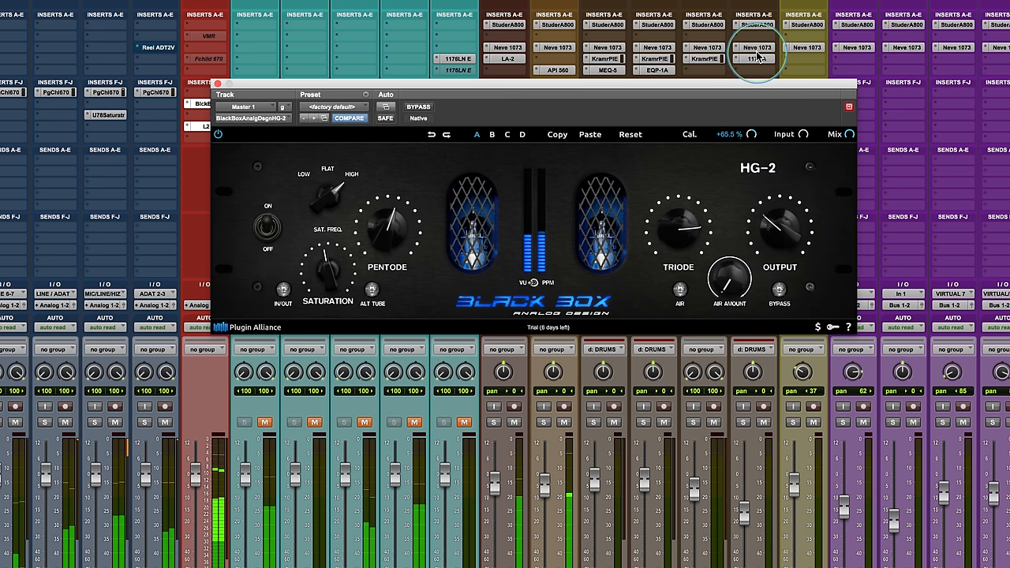
mouse_move(753, 140)
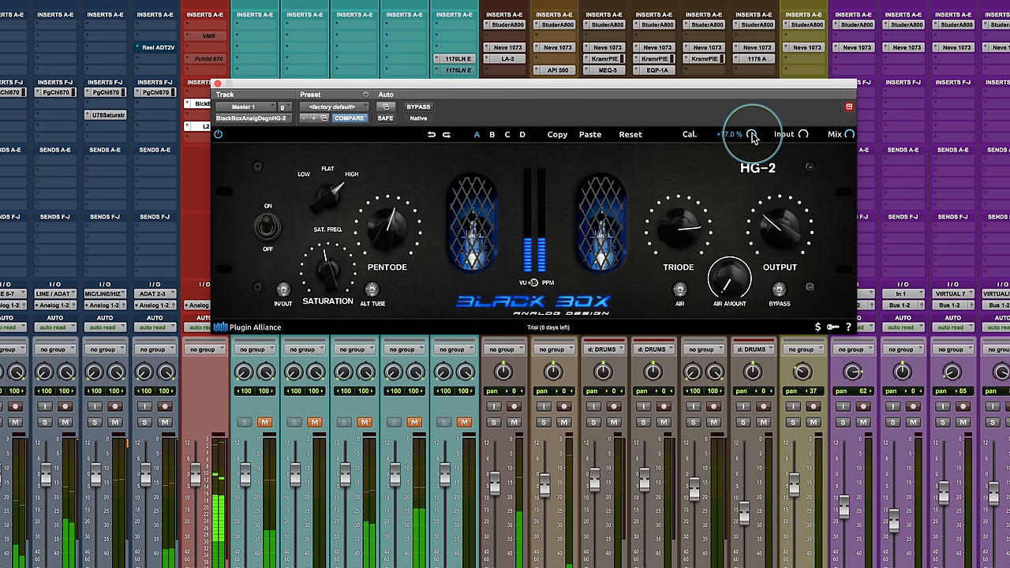
drag(751, 136, 751, 152)
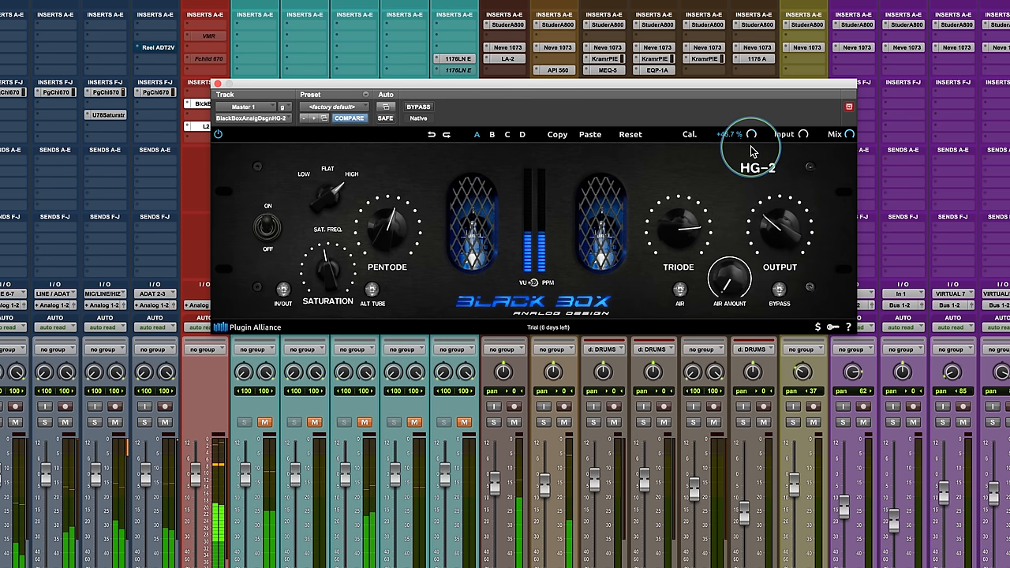
mouse_move(254, 306)
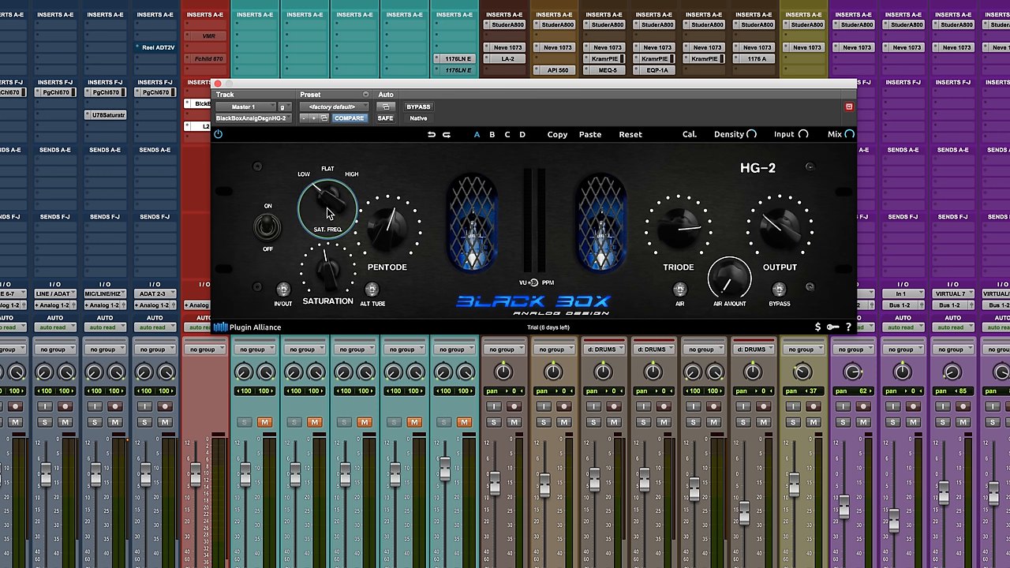
Step: Set Sat Freq to FLAT, compare against bypass, and push Density to about -53.5%
click(282, 290)
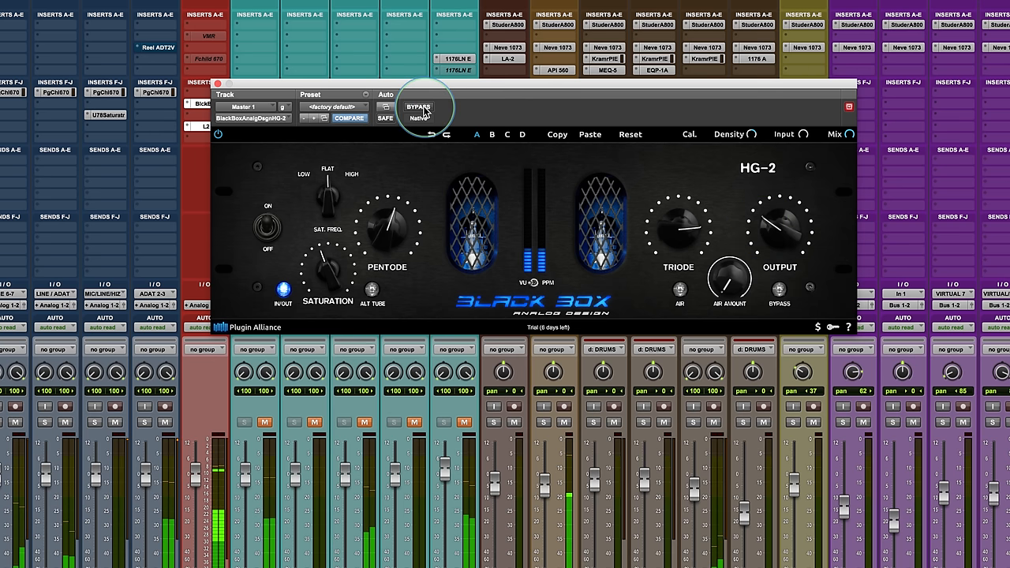
click(419, 107)
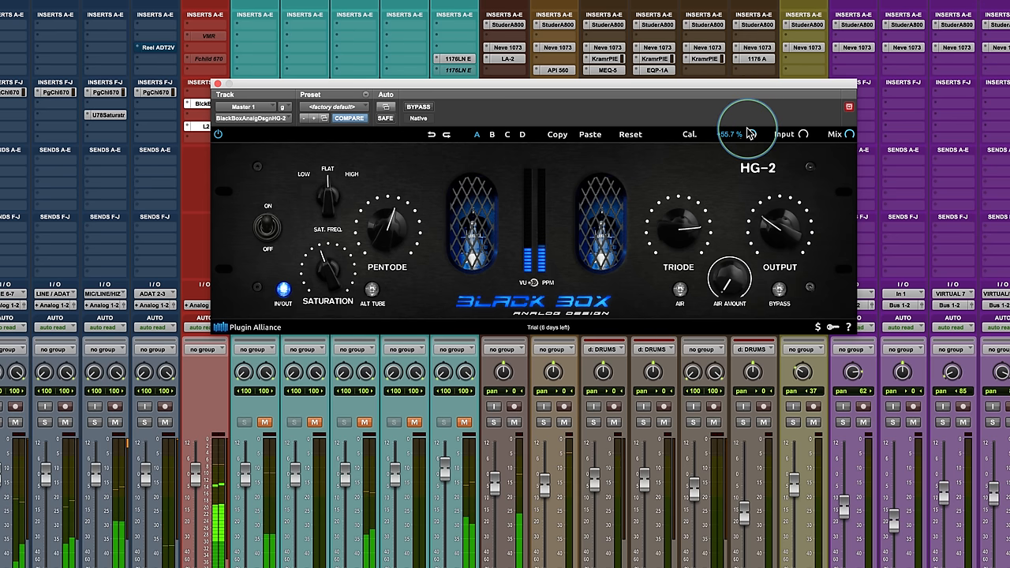
drag(748, 126, 748, 173)
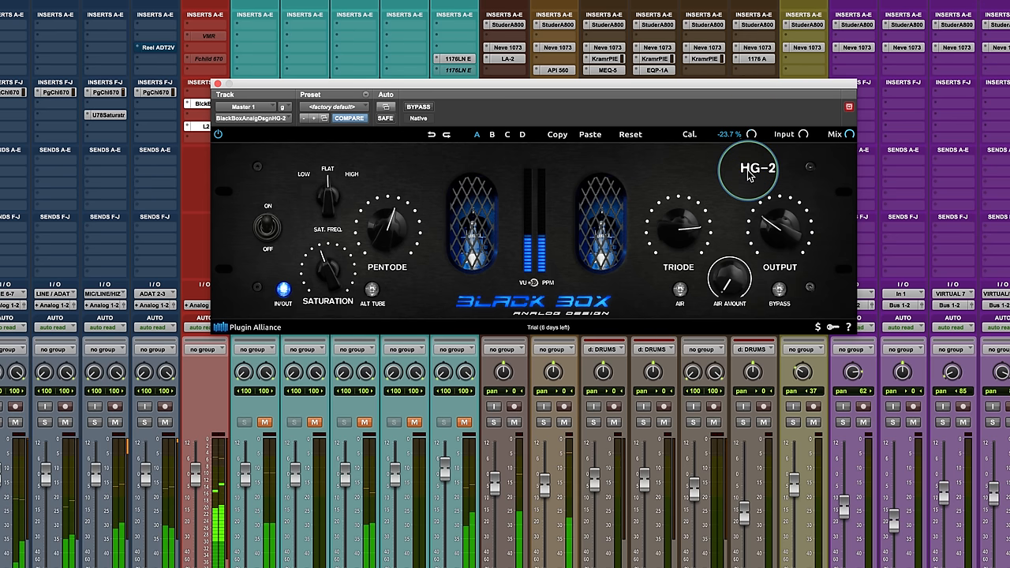
drag(747, 172, 748, 189)
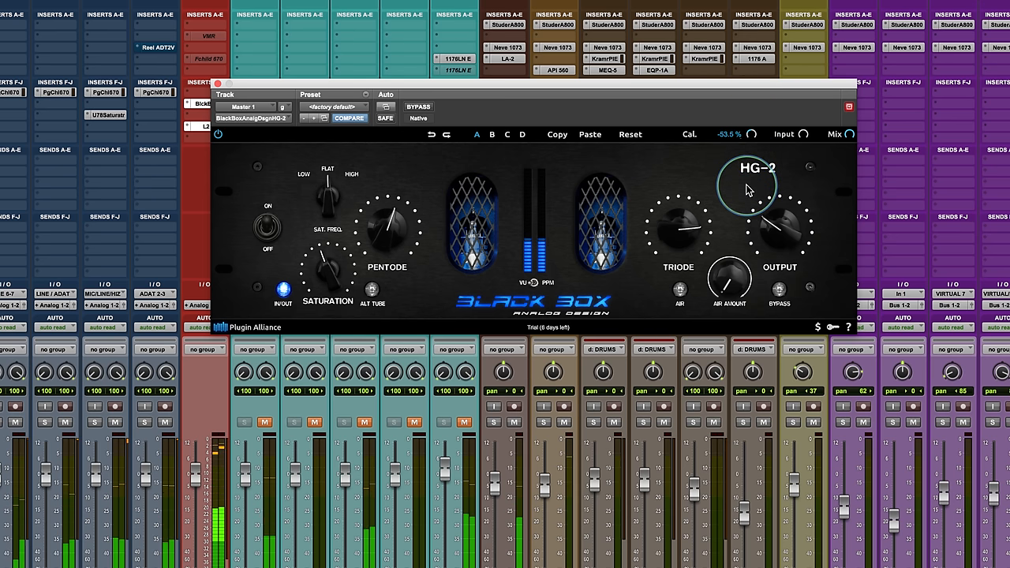
mouse_move(747, 146)
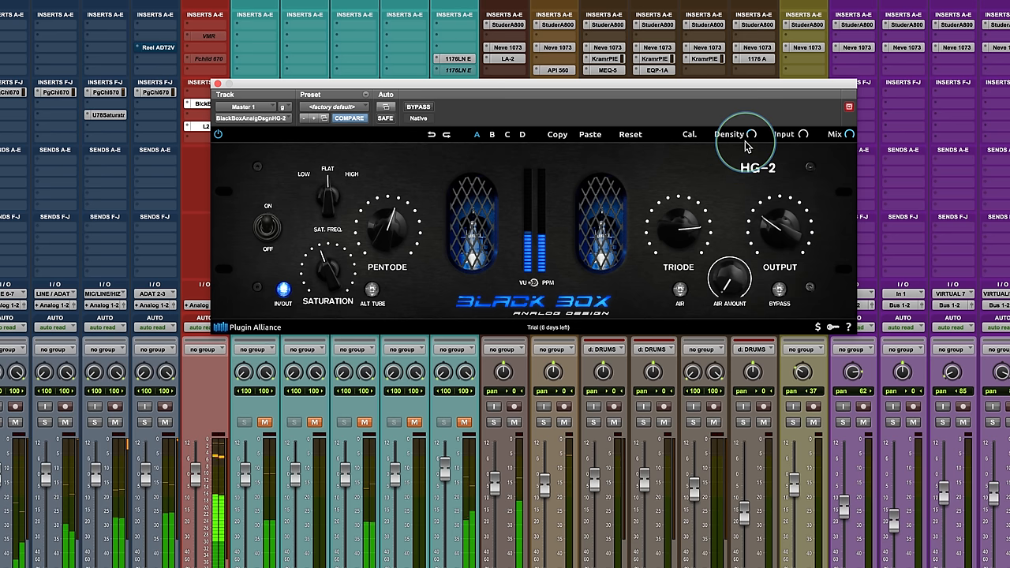
mouse_move(696, 134)
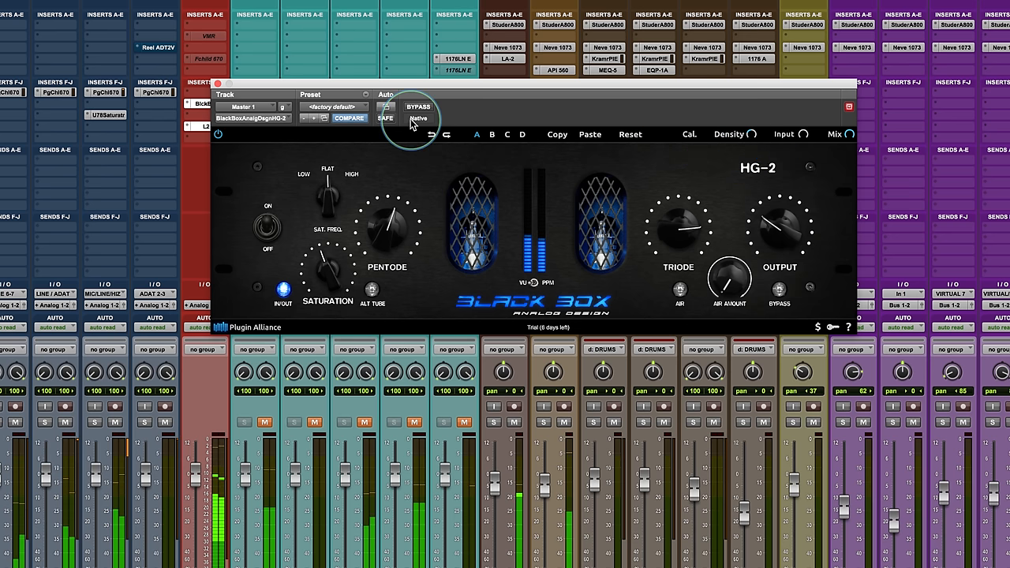
click(418, 107)
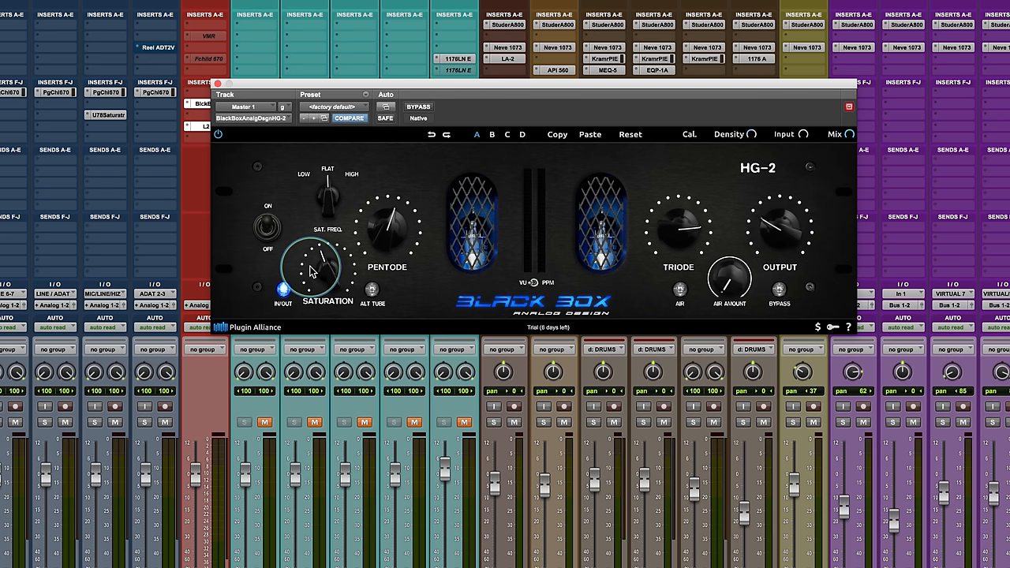
mouse_move(692, 288)
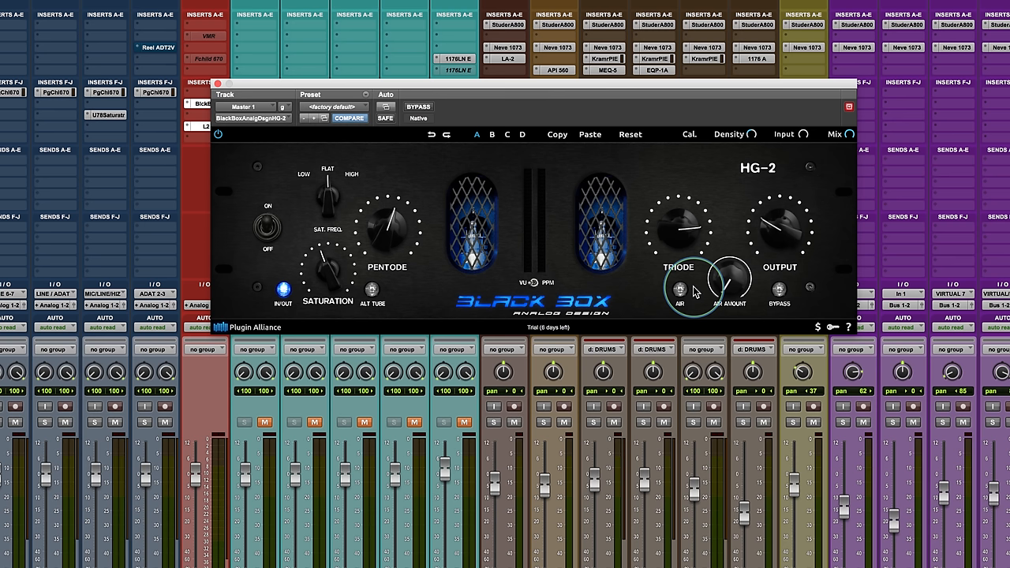
mouse_move(882, 240)
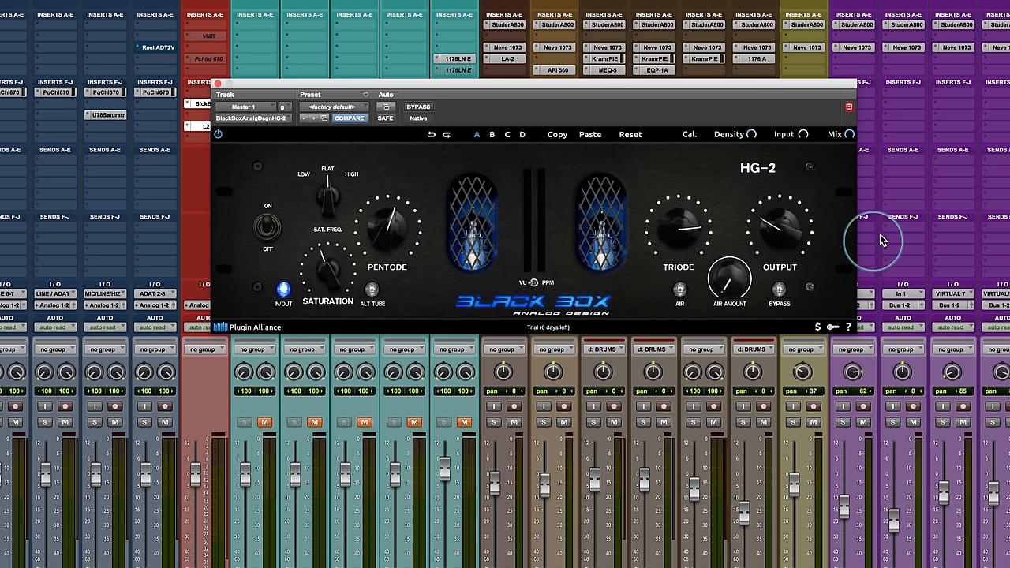
mouse_move(884, 241)
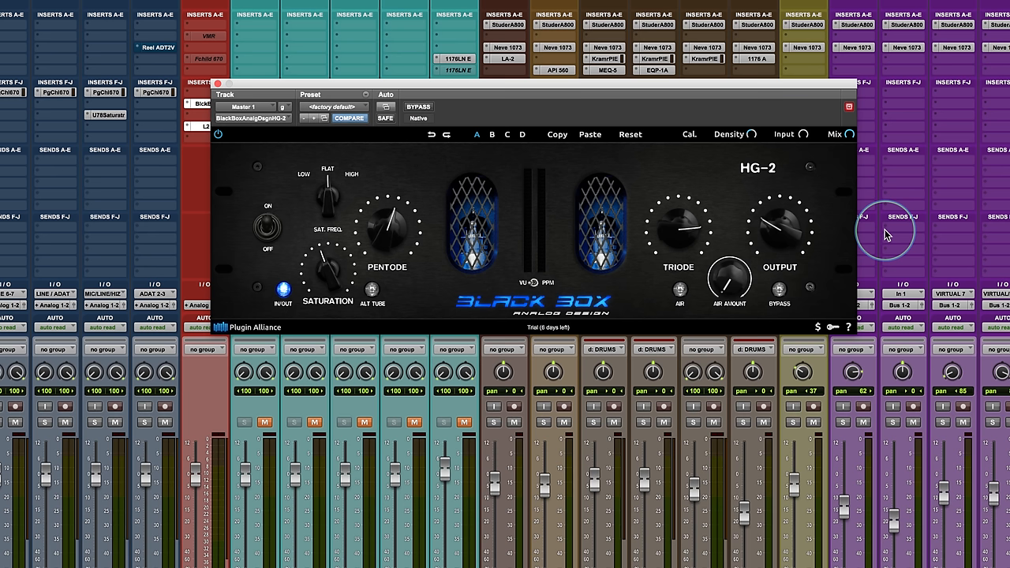